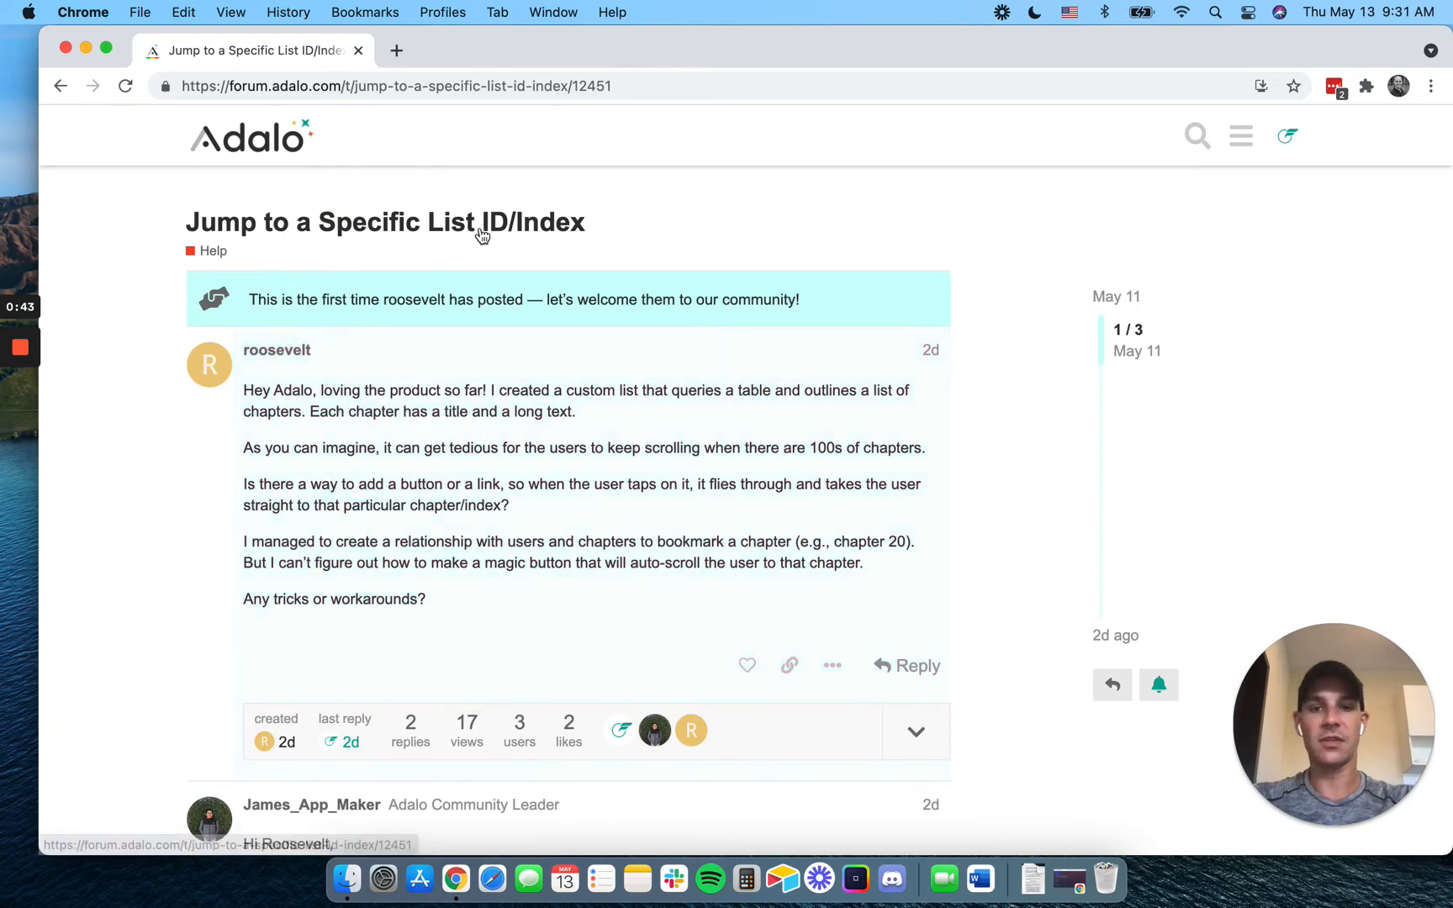
Advance the previewed book from Chapter 1 through to Chapter 4 with the next arrow
scroll(down, 3)
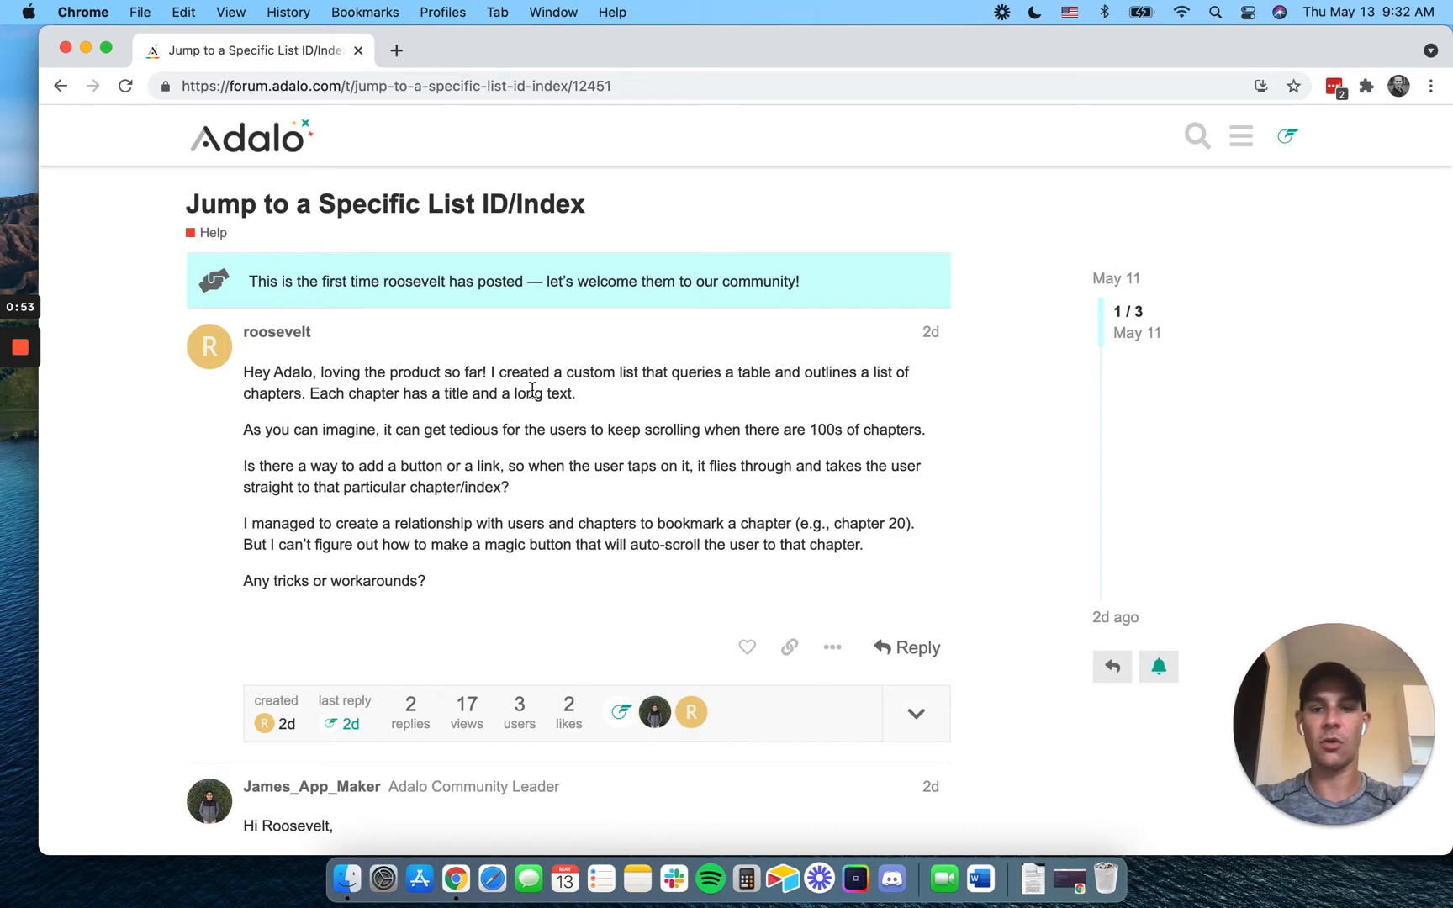
mouse_move(639, 461)
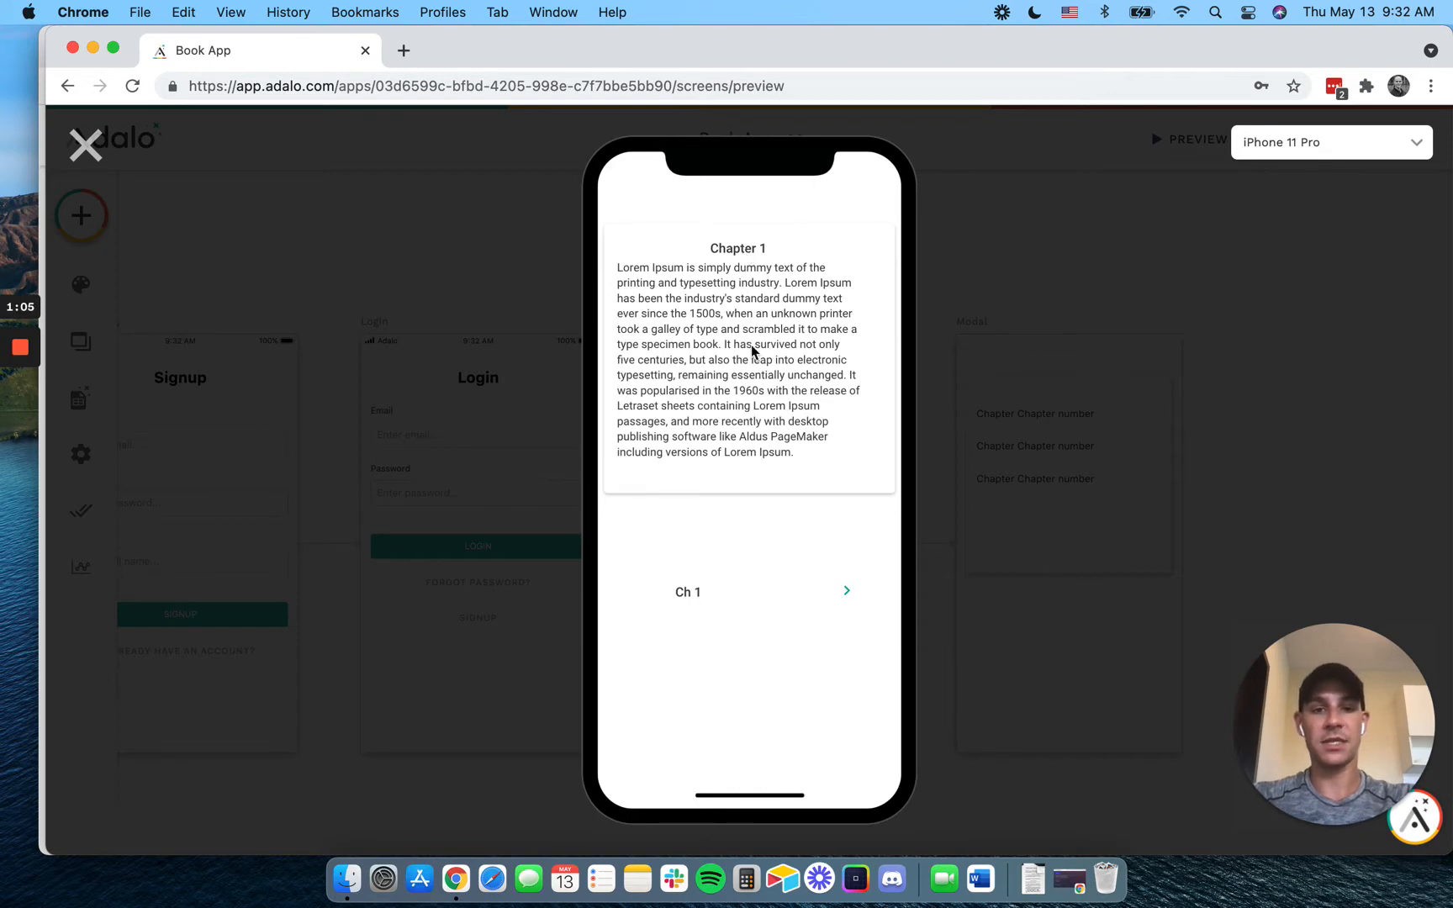
click(844, 592)
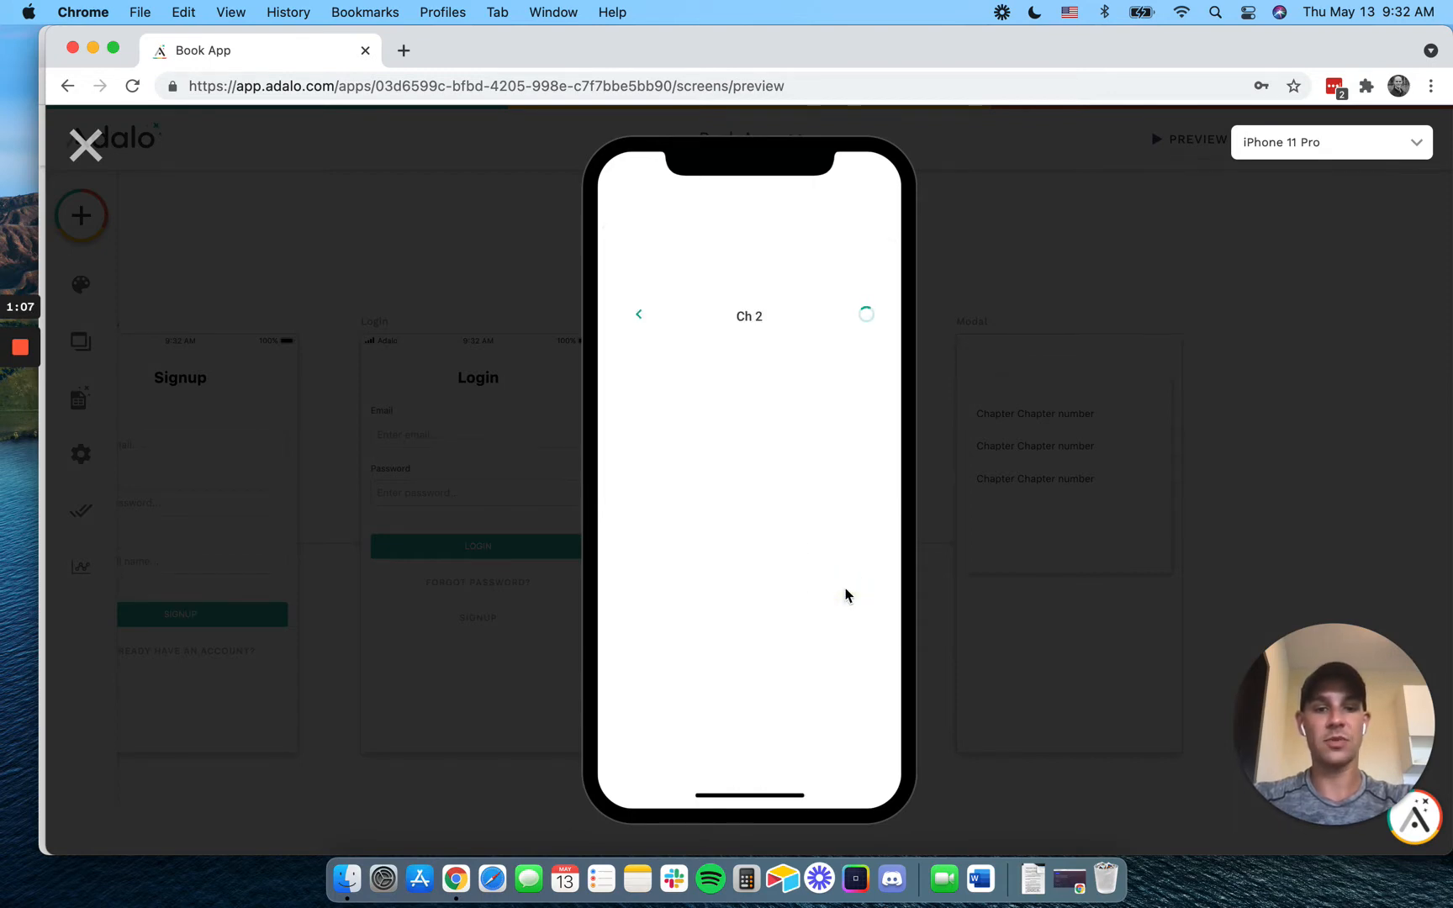
mouse_move(821, 274)
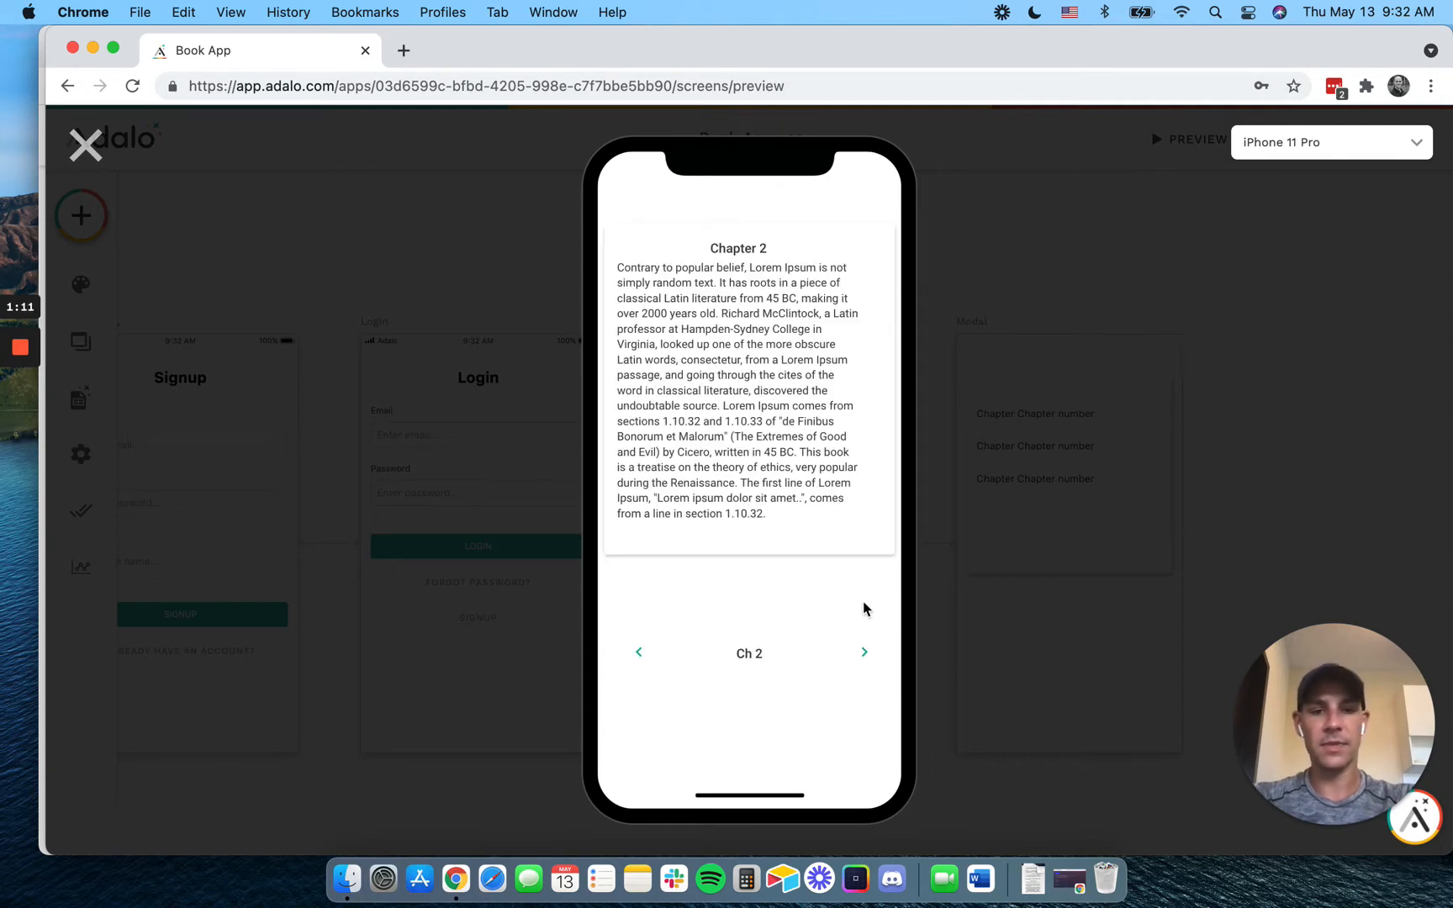
mouse_move(856, 509)
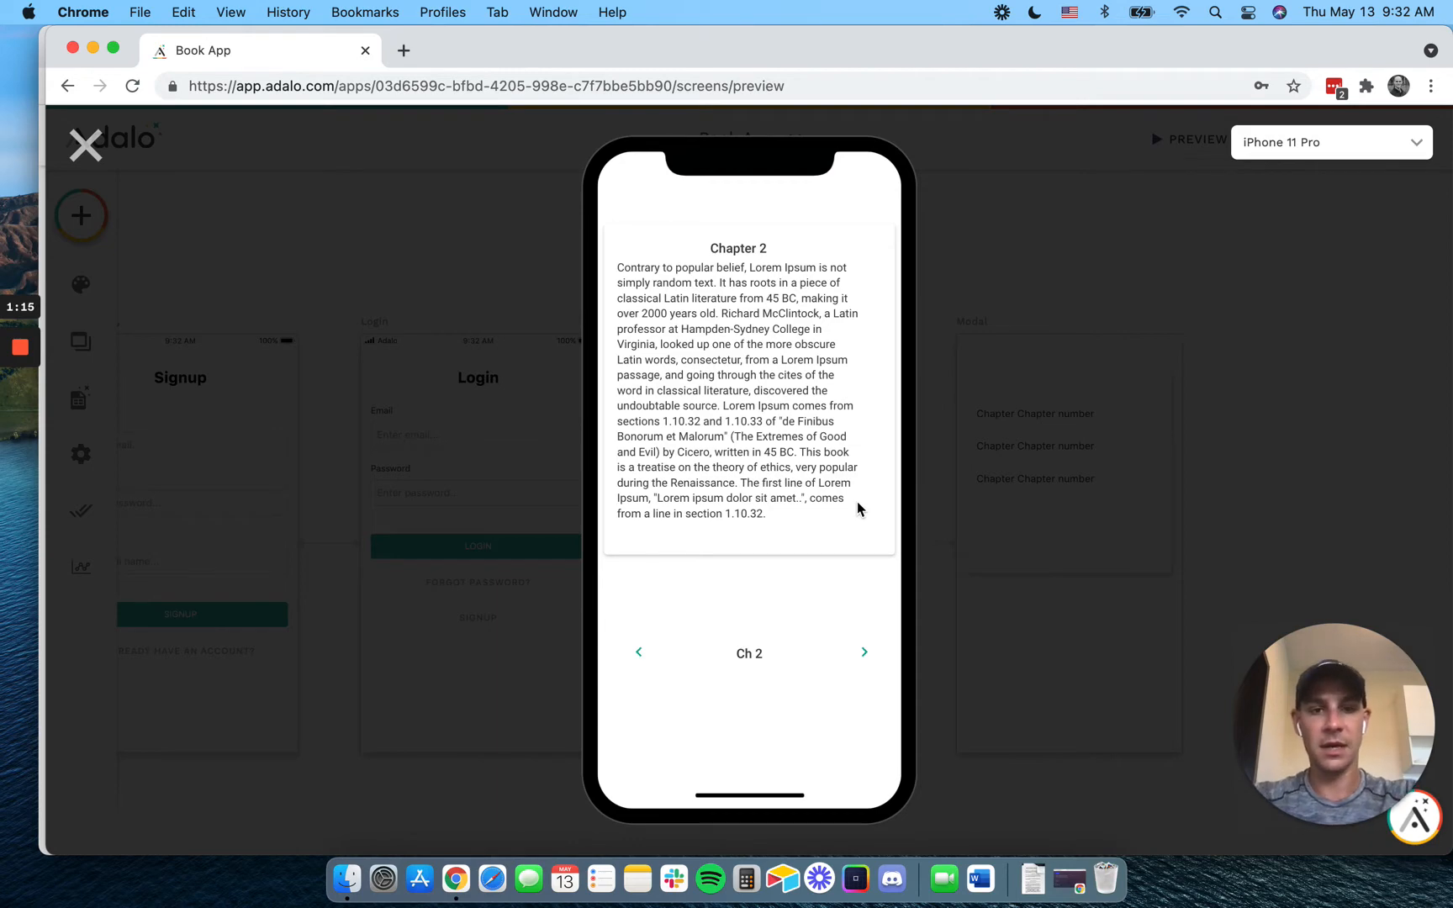
mouse_move(865, 662)
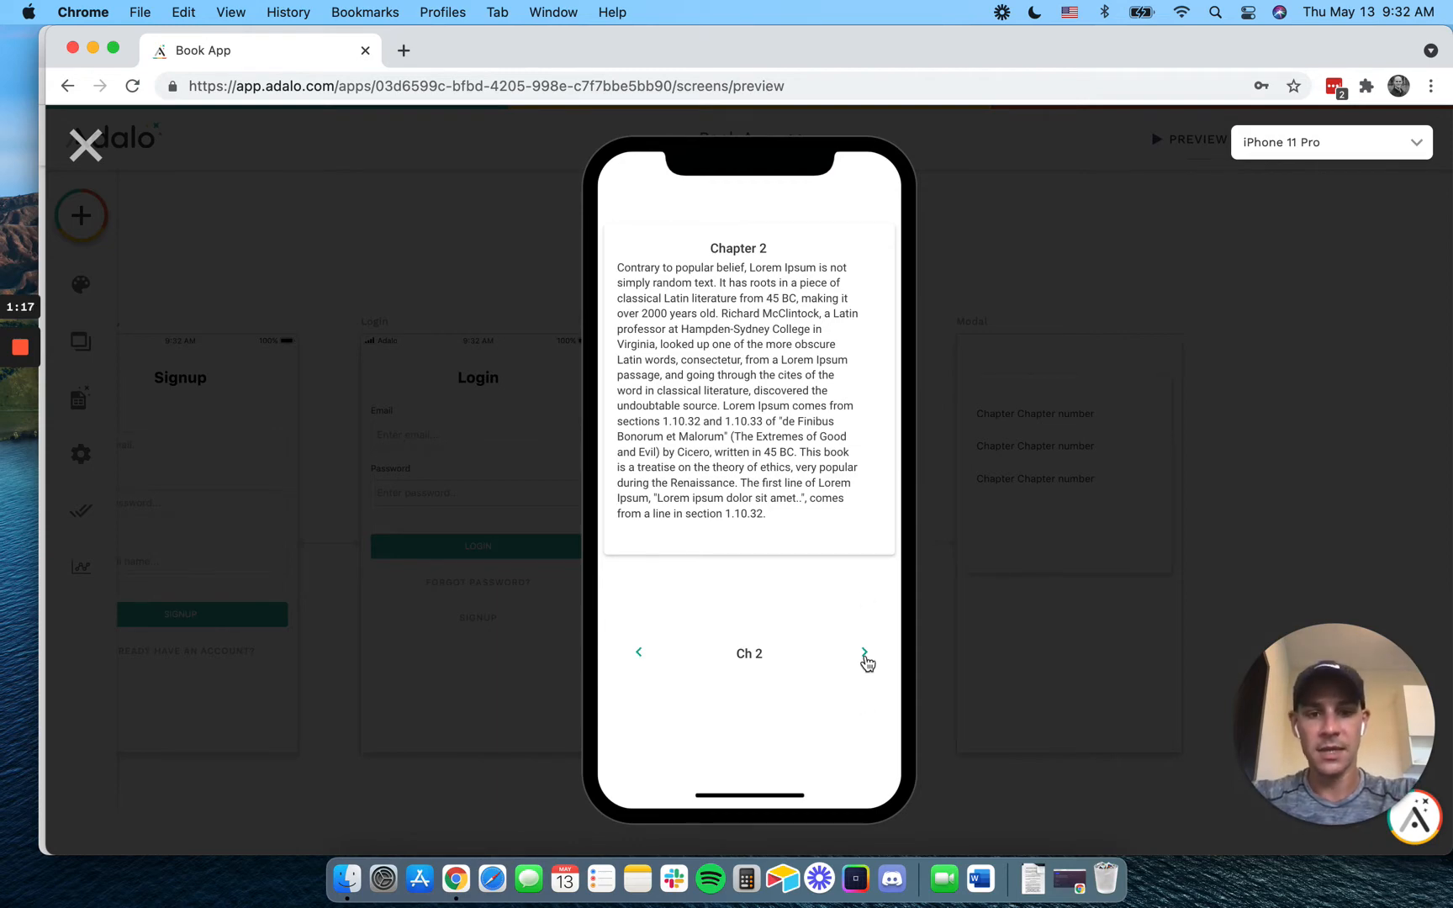
click(864, 653)
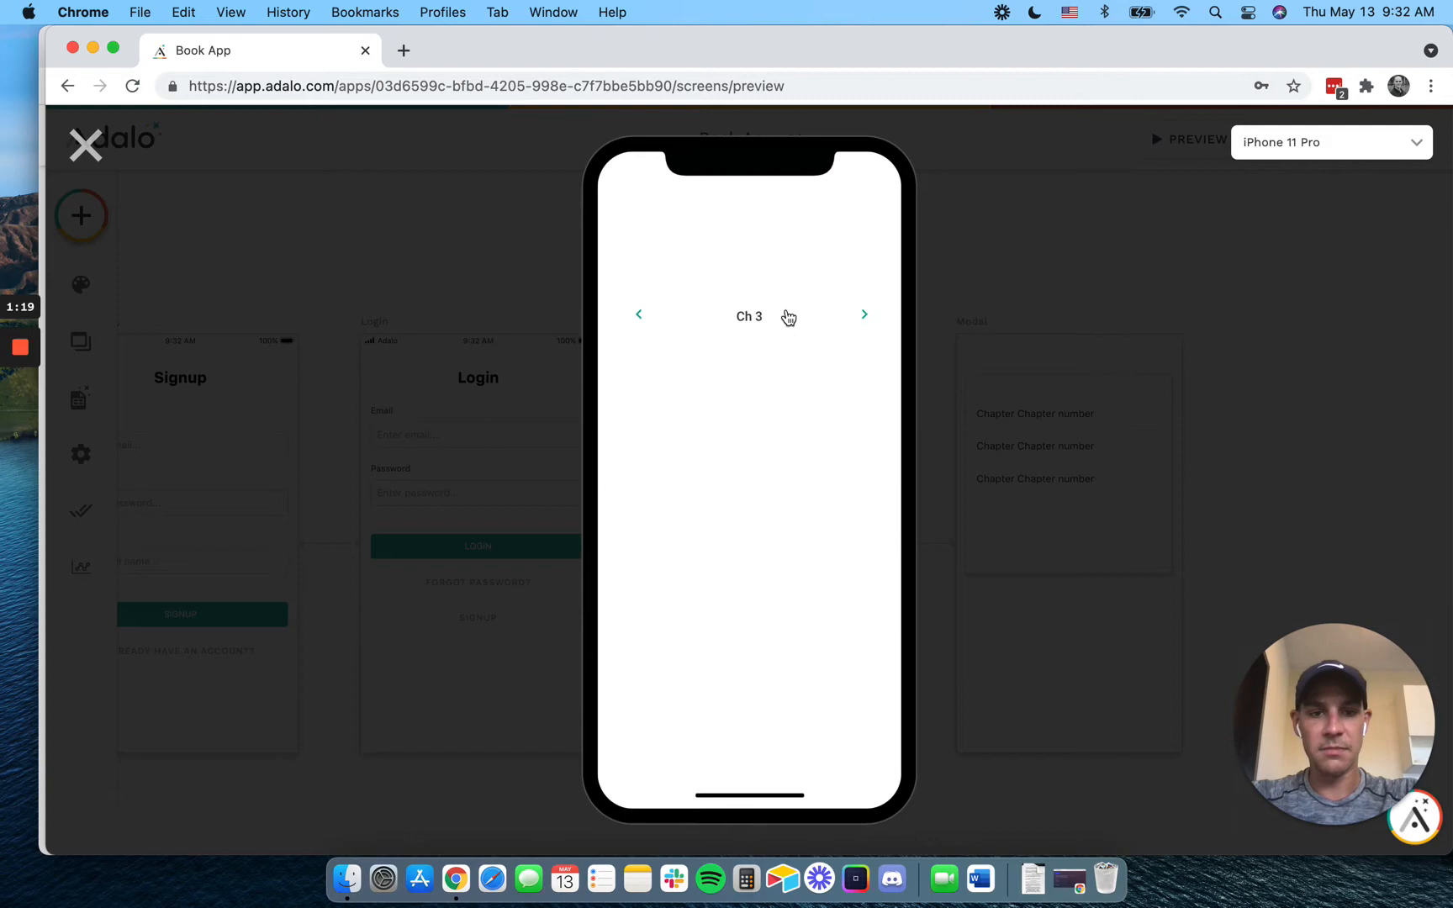
click(748, 316)
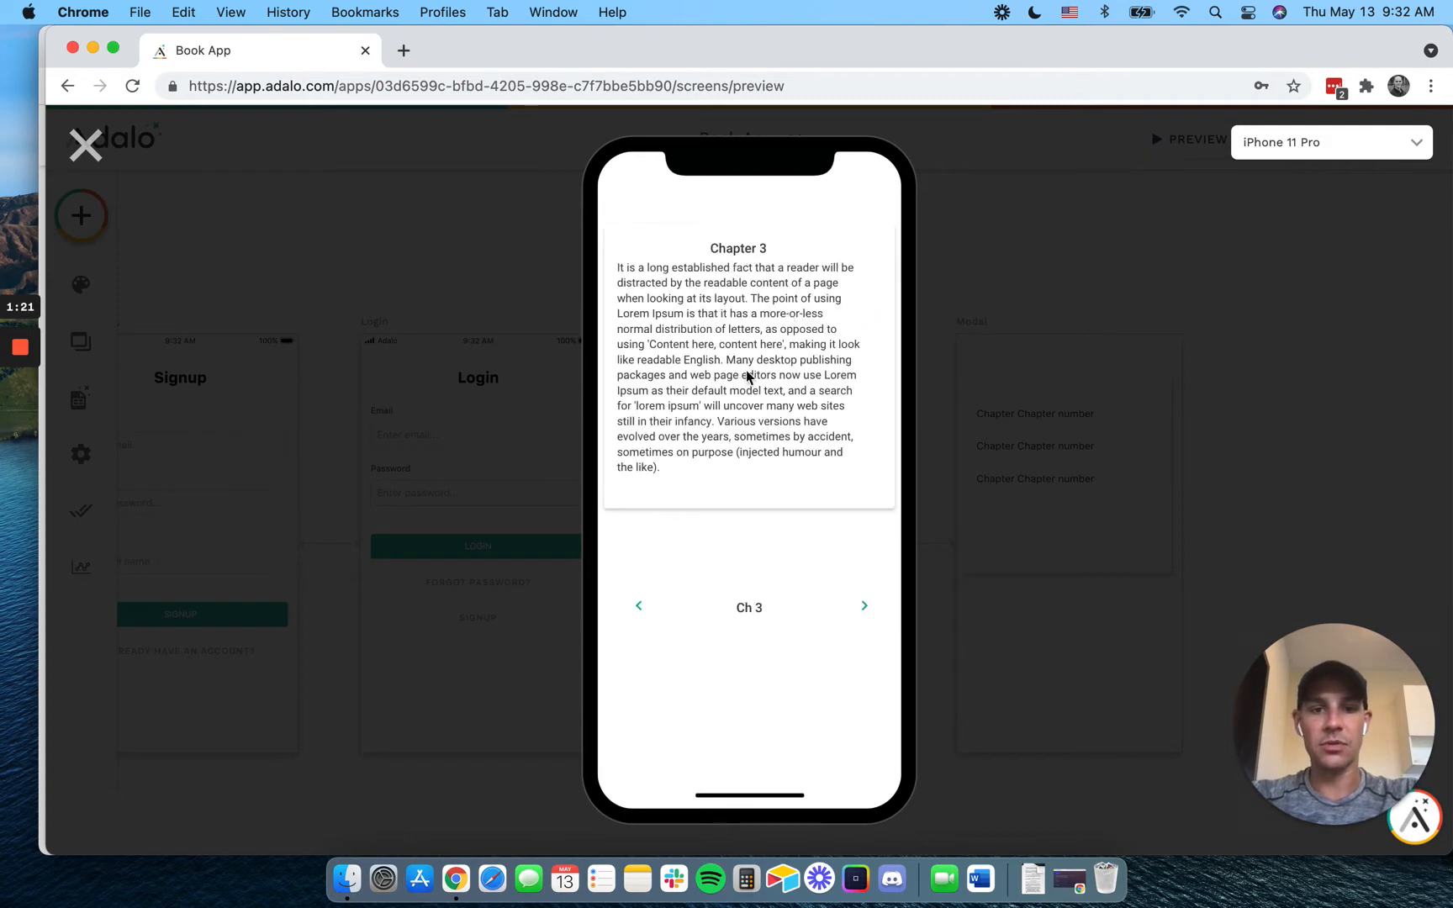
click(863, 606)
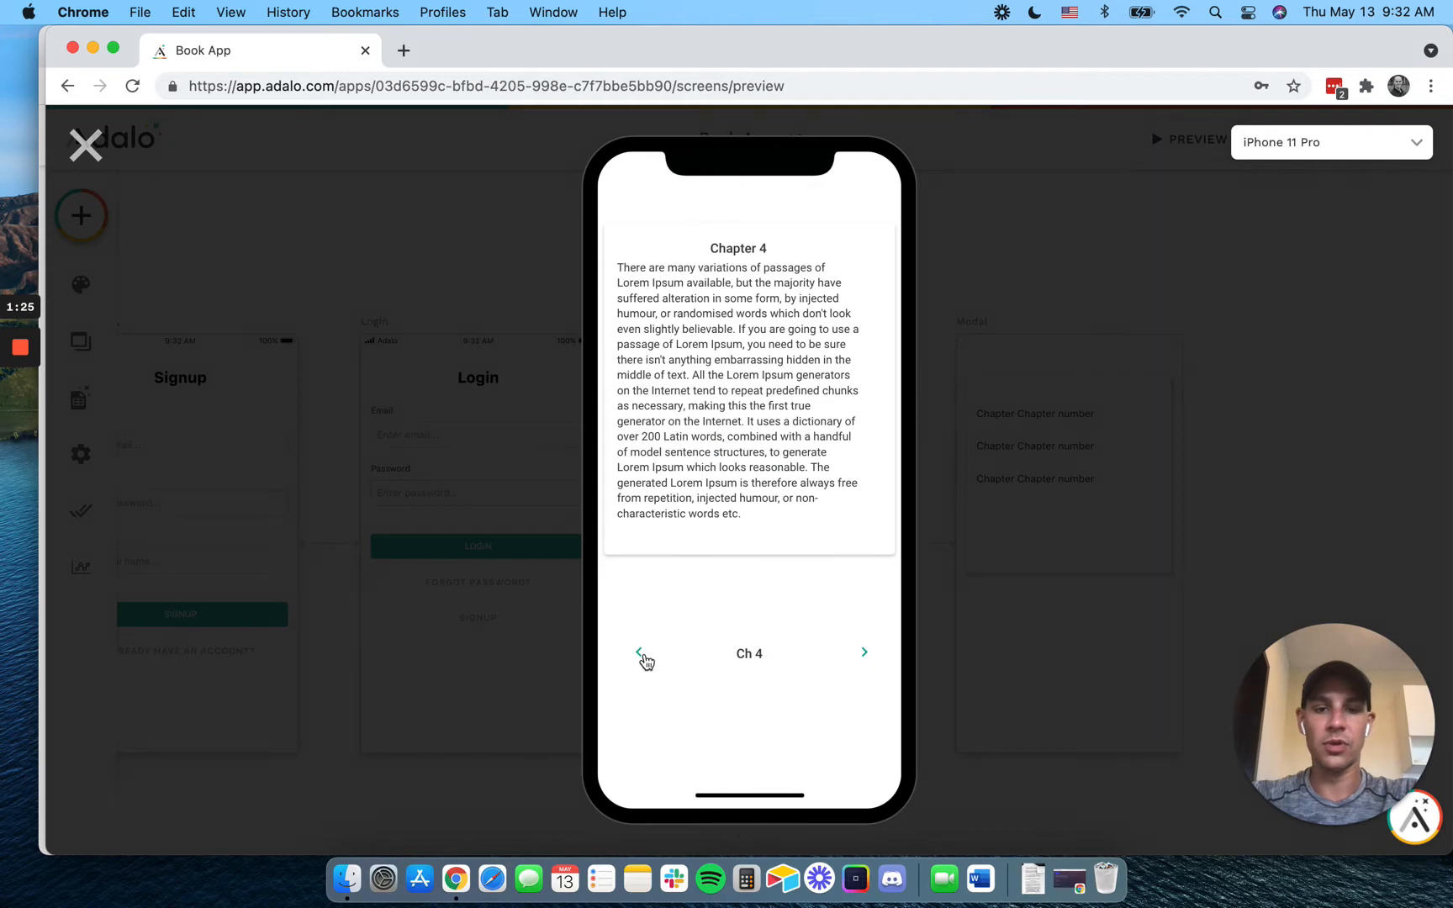
Step back with the previous arrow to Chapter 3 and then Chapter 2
click(638, 653)
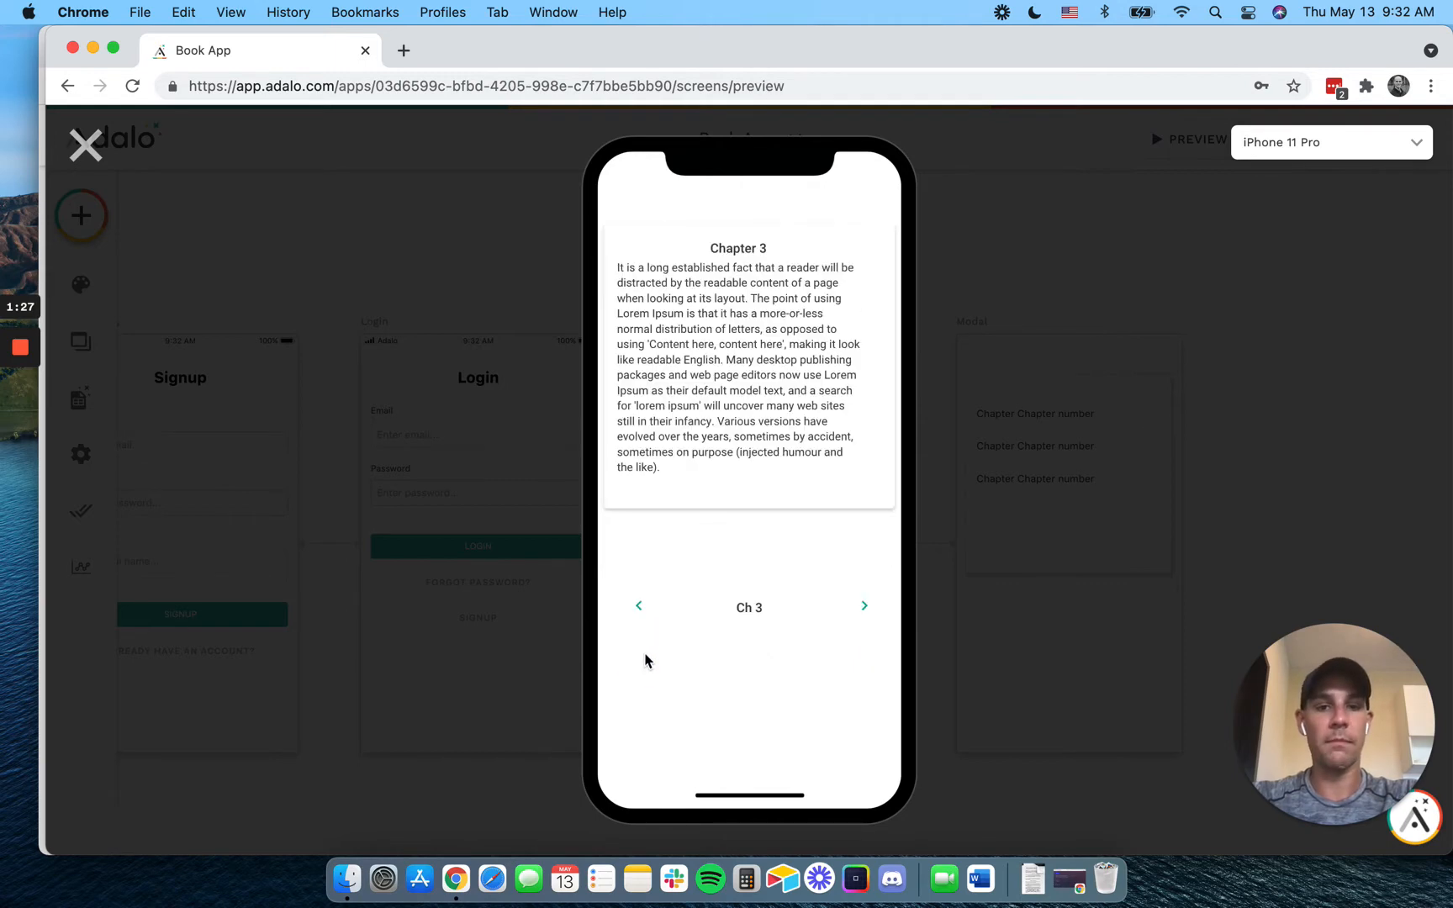
click(639, 605)
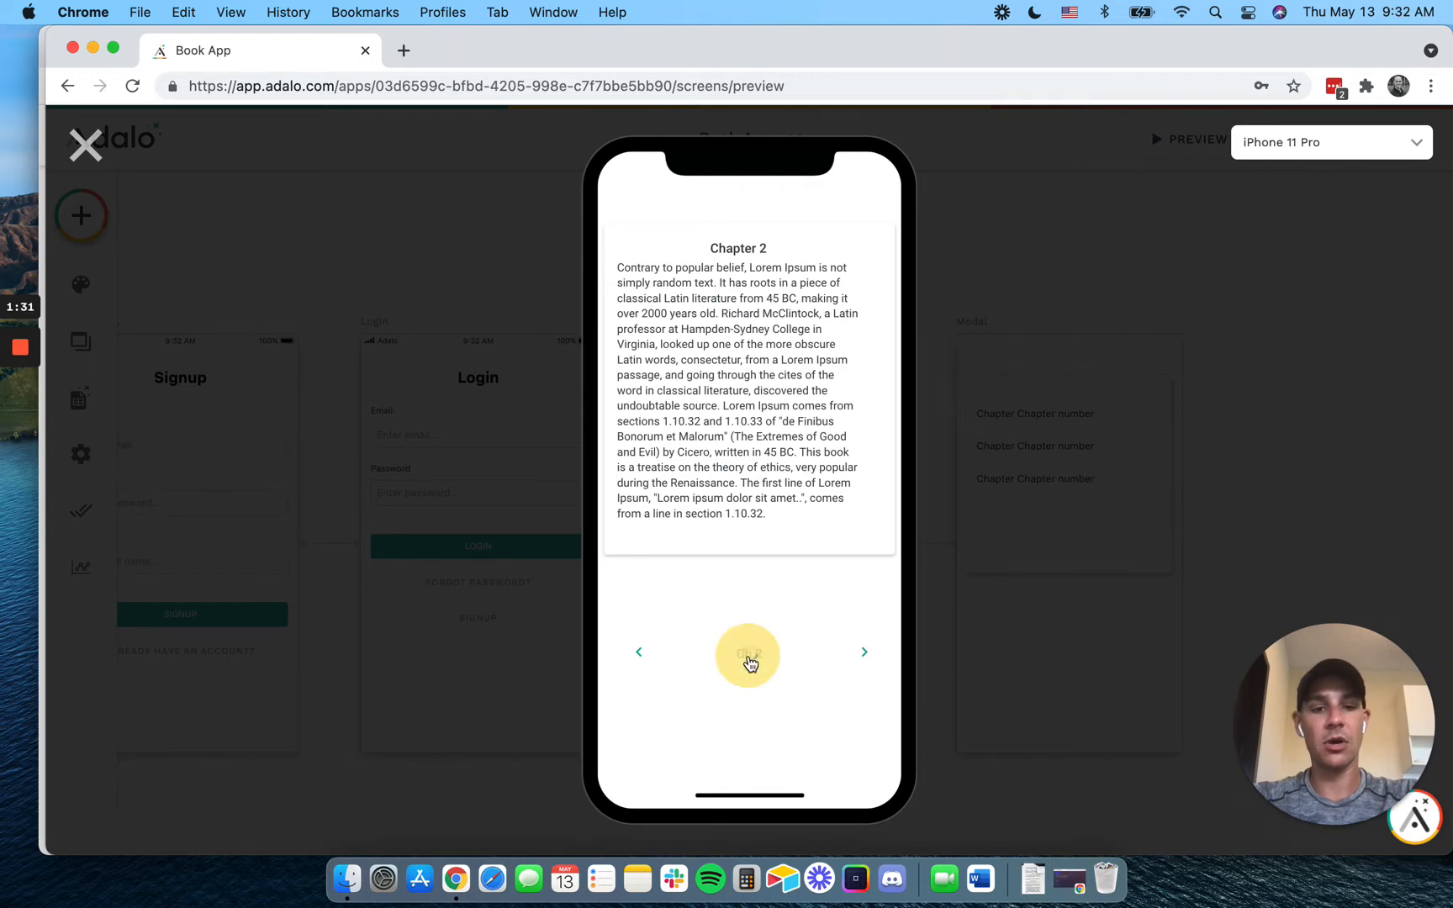
Jump via the chapter modal to Chapter 1, then Chapter 4, and leave the preview
click(748, 654)
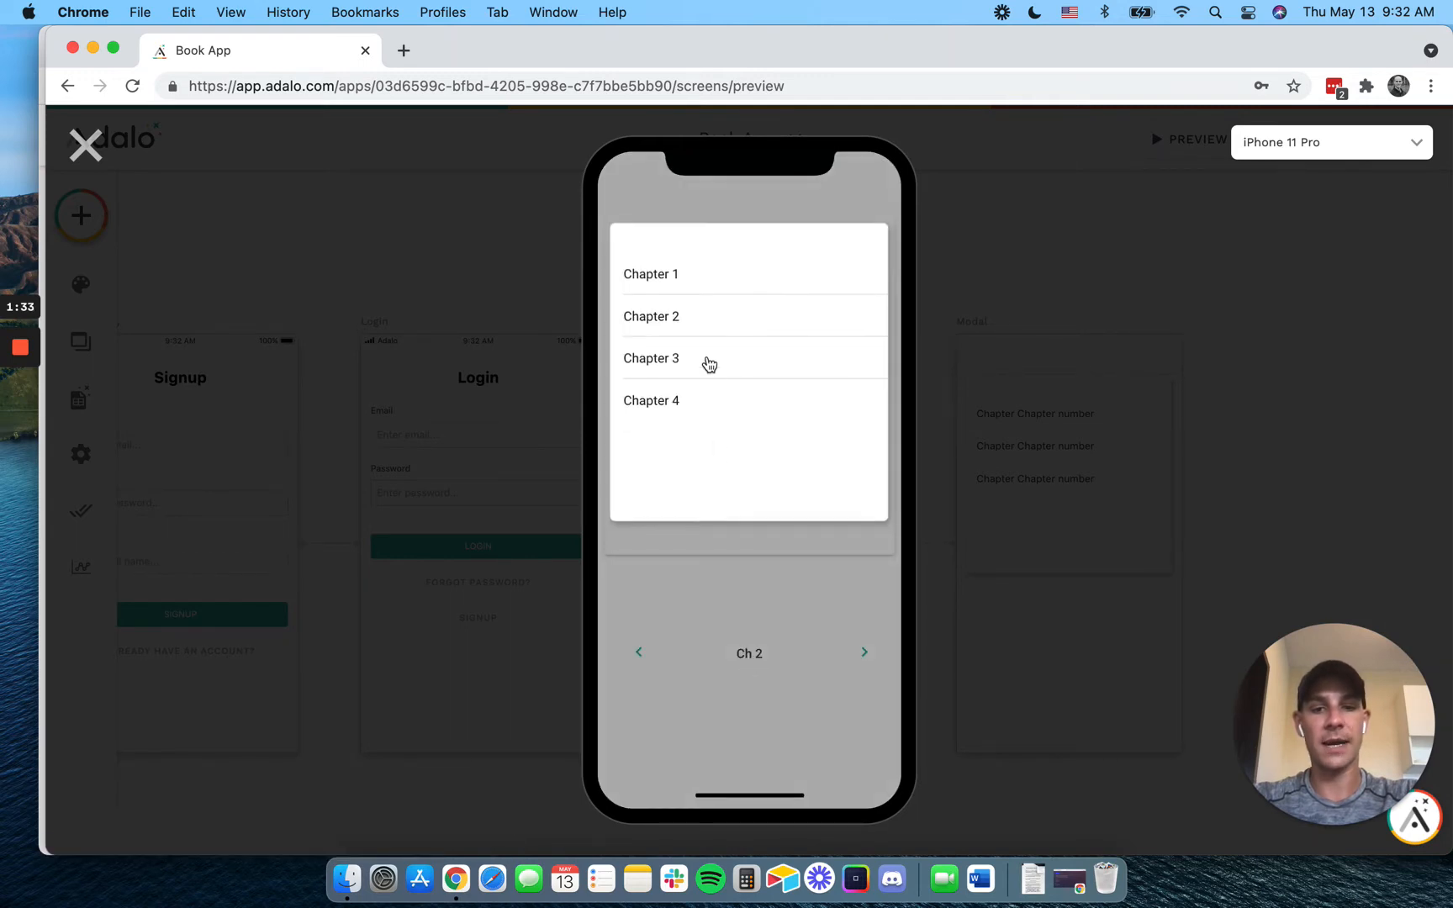
click(650, 274)
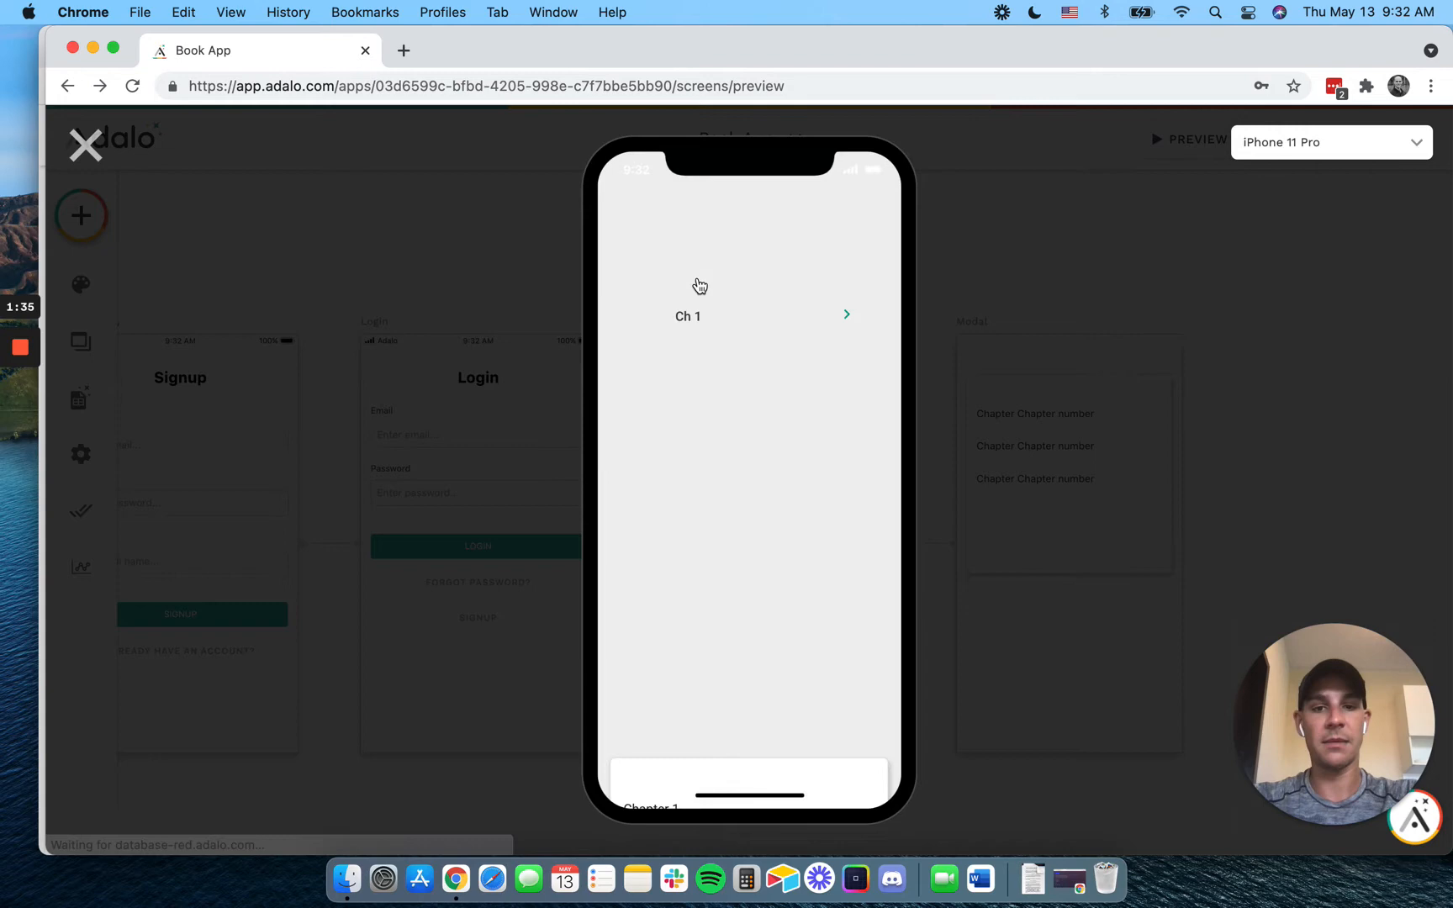
click(688, 315)
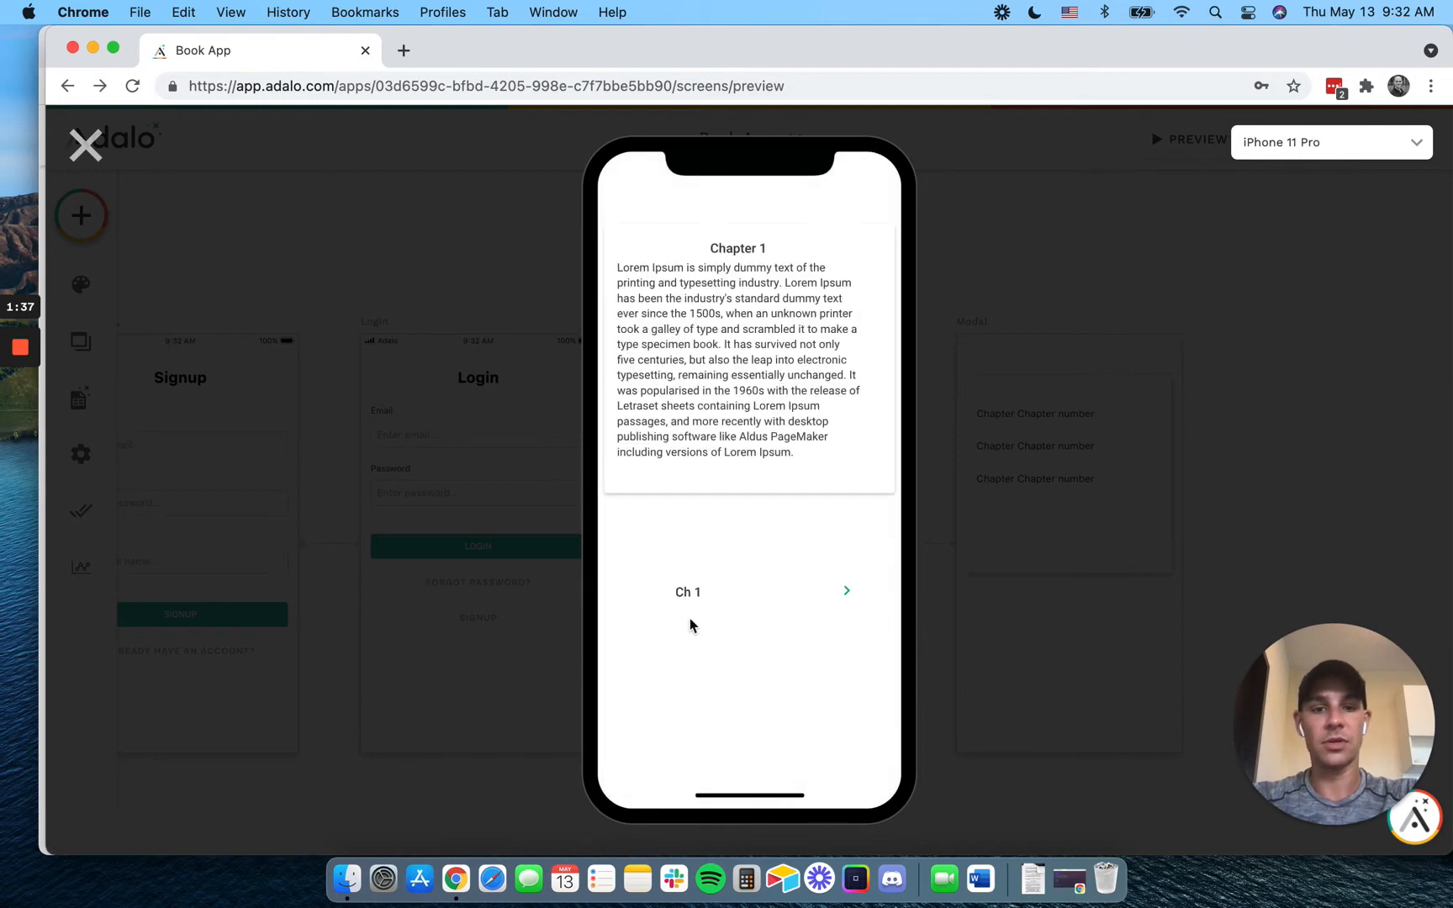
mouse_move(641, 608)
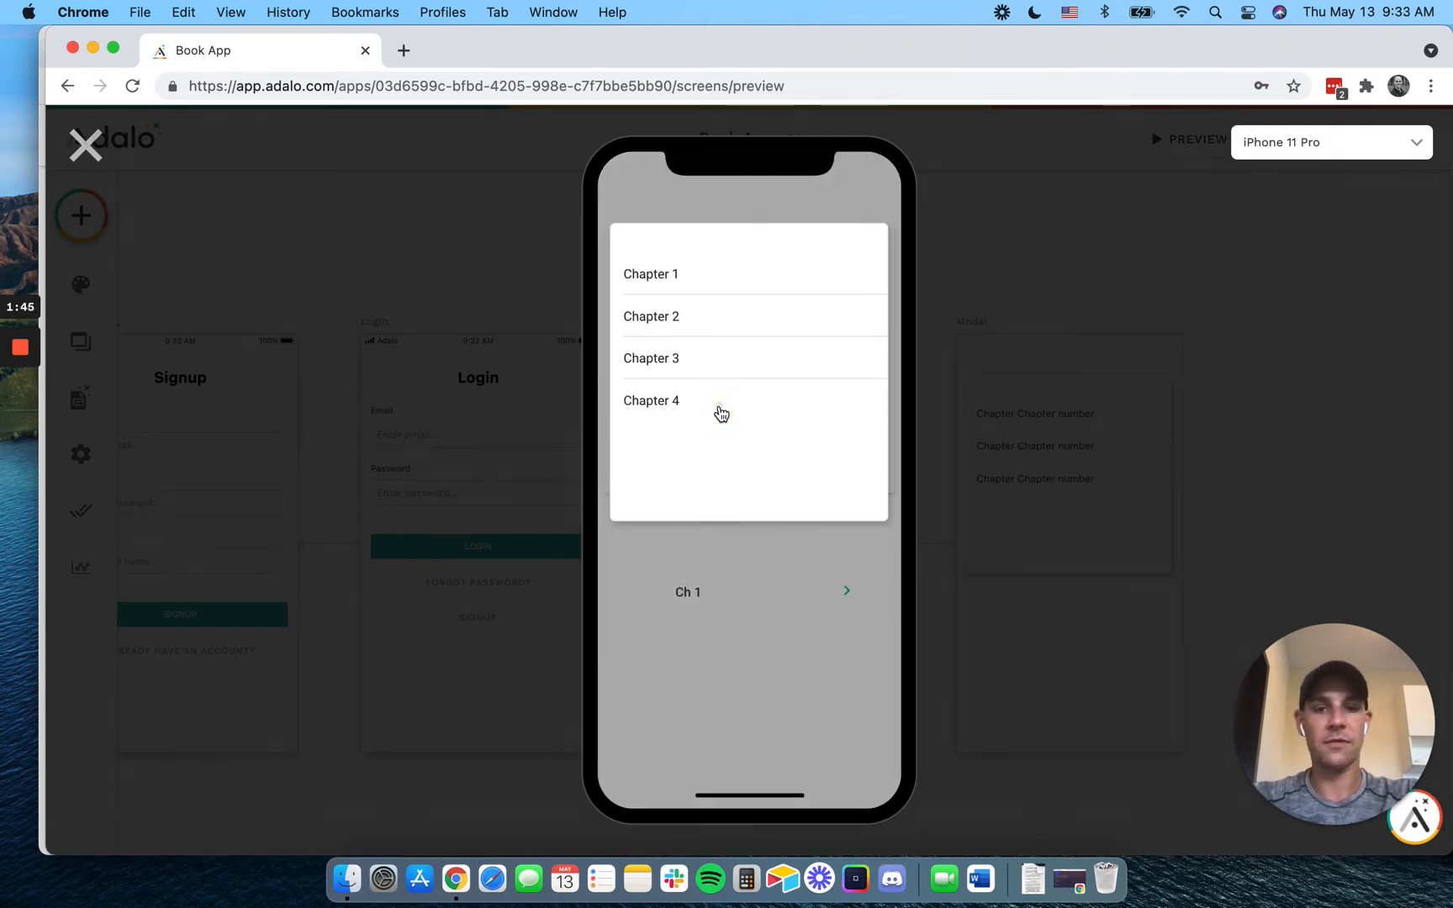
click(651, 401)
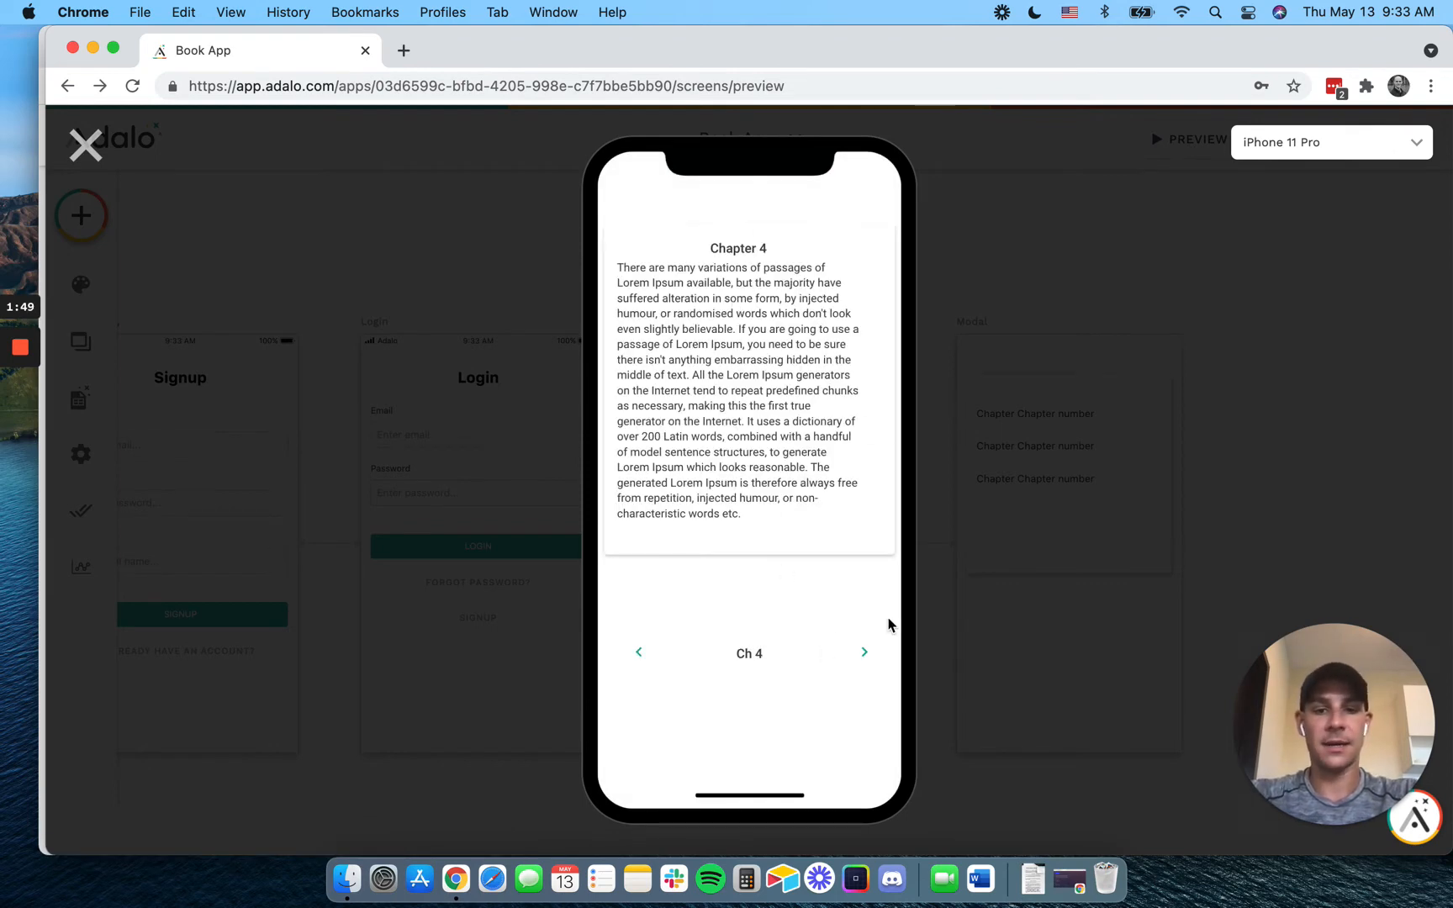
mouse_move(721, 494)
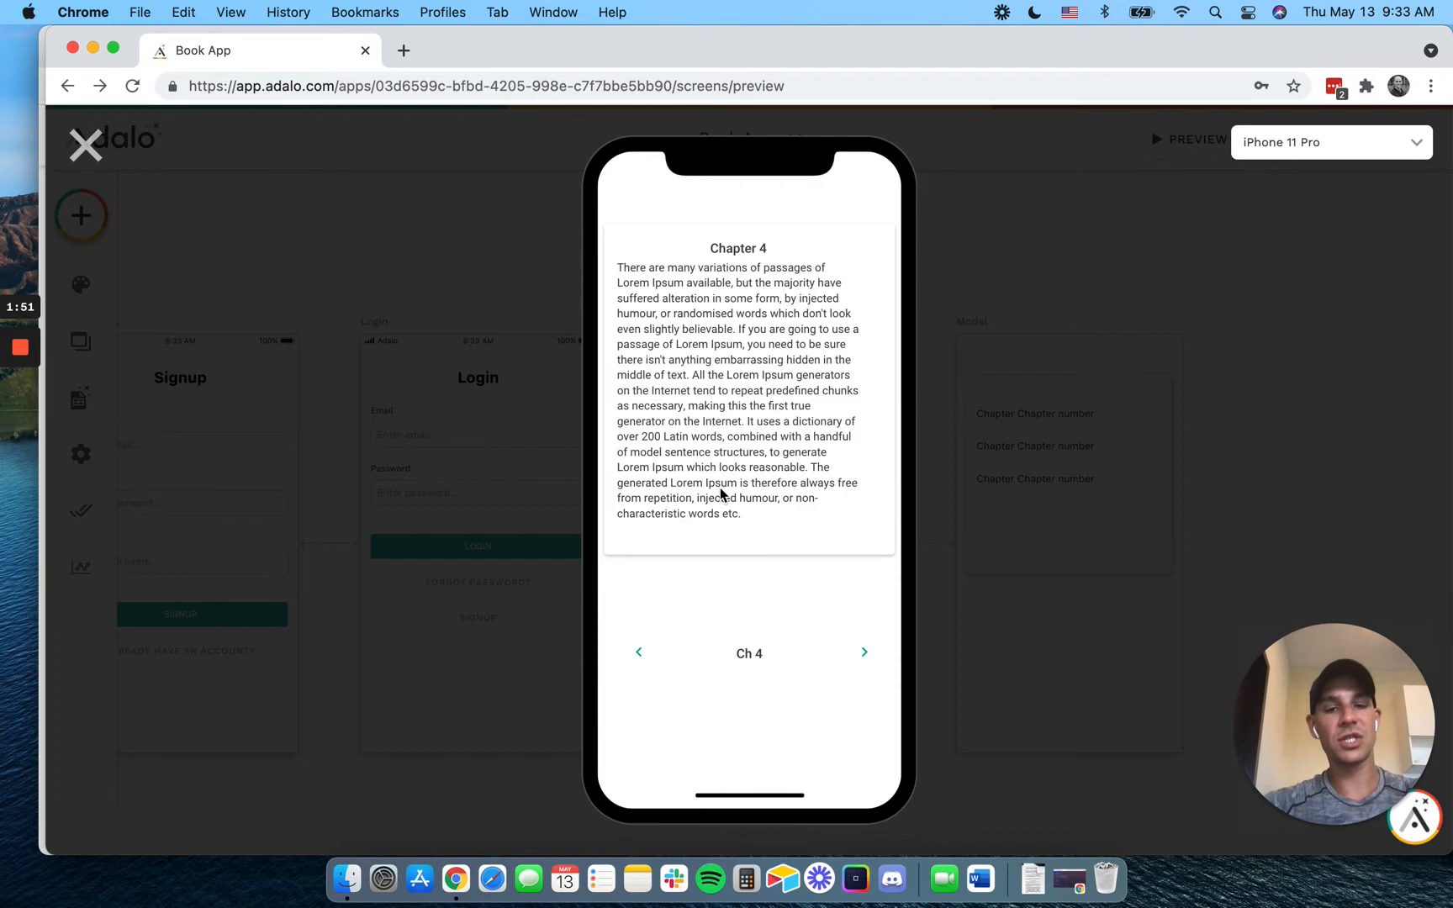
mouse_move(84, 147)
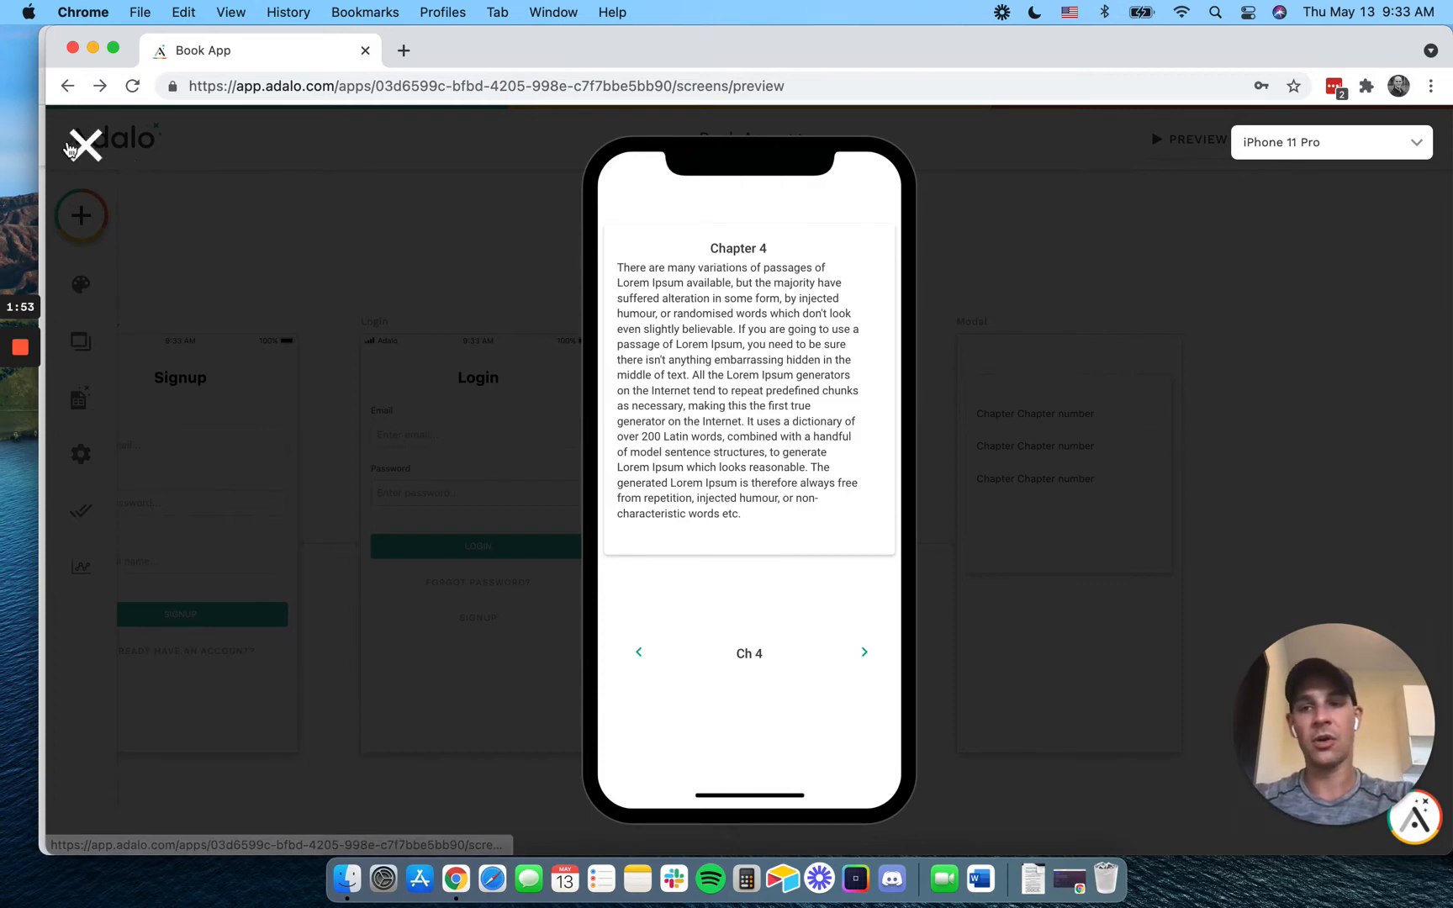
click(84, 146)
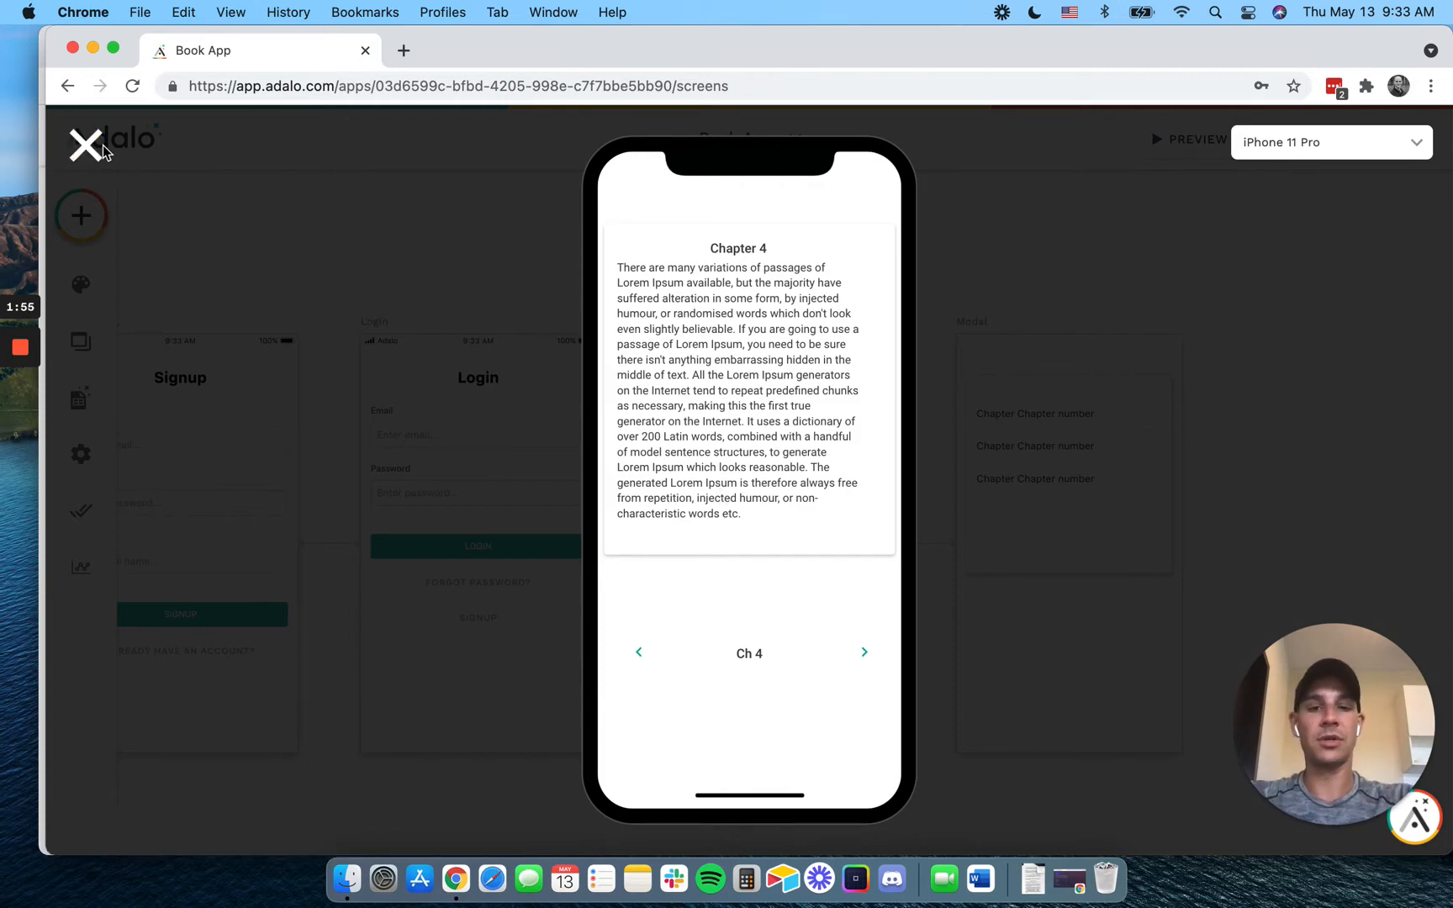
click(84, 146)
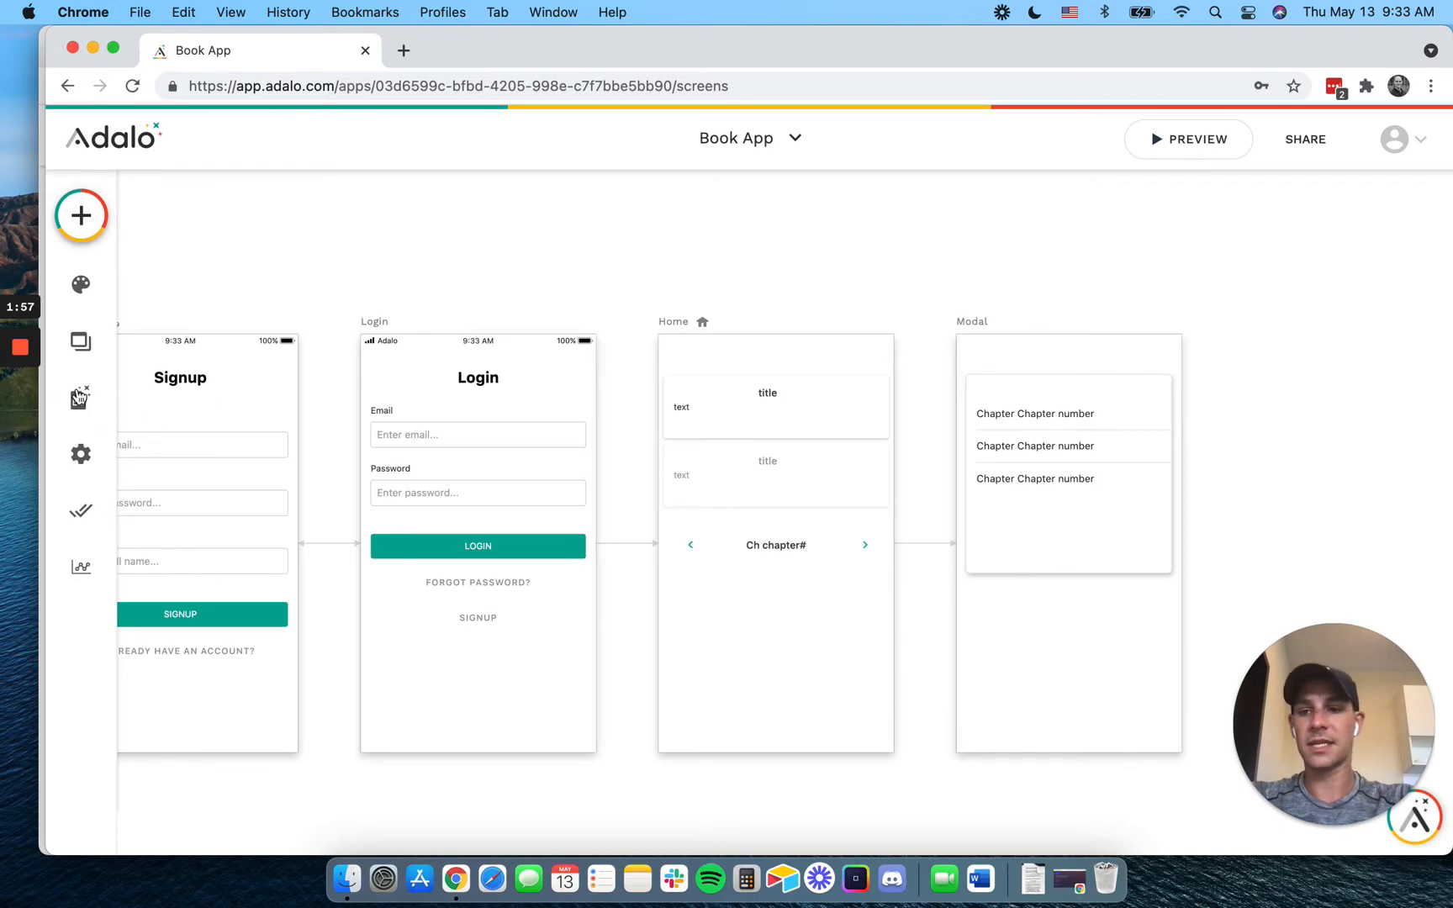
click(80, 397)
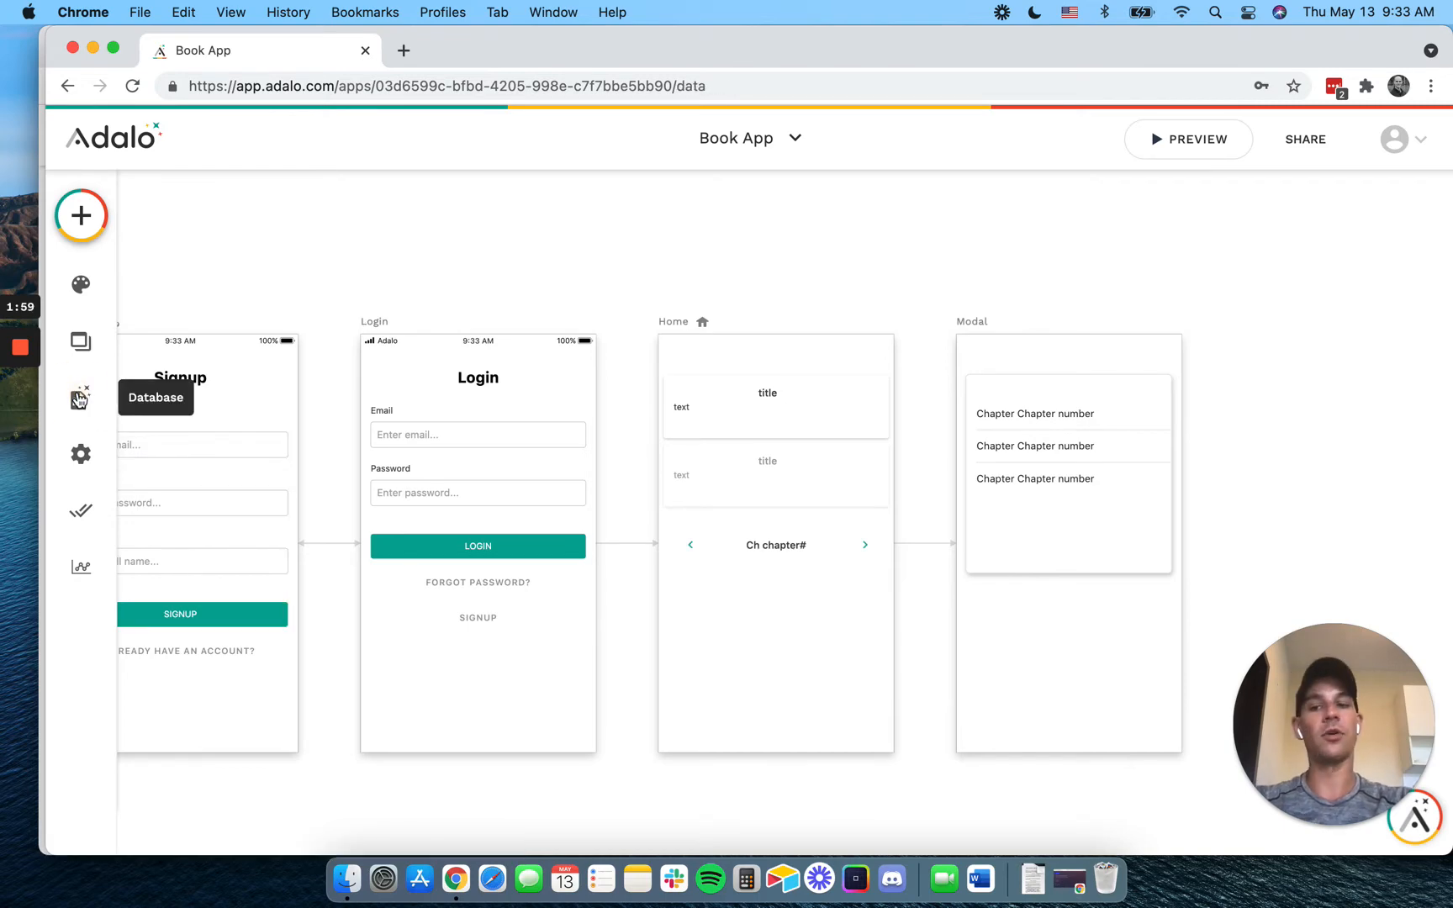
click(81, 398)
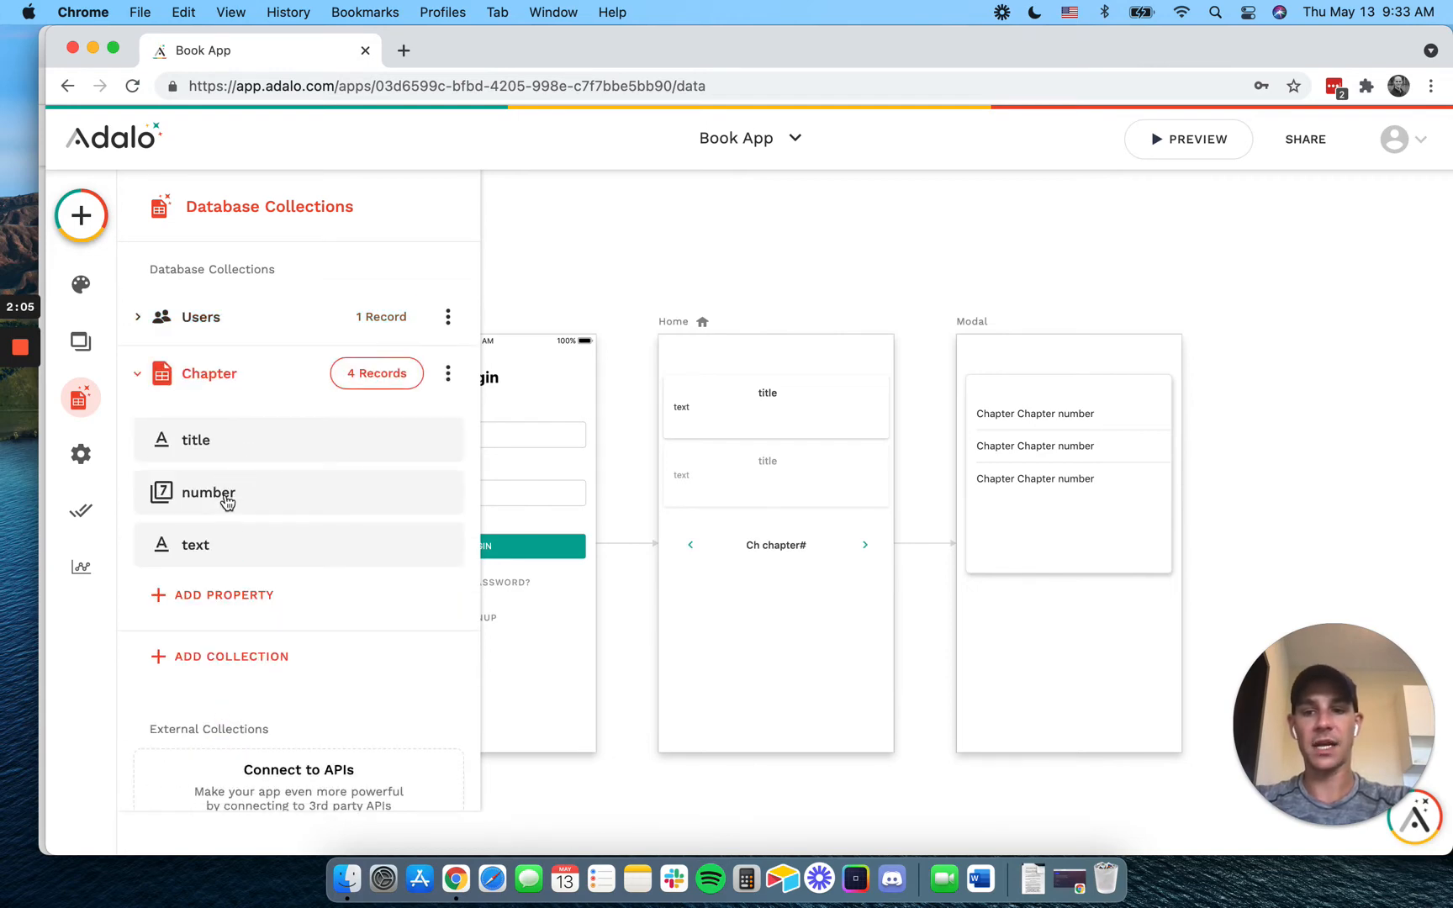
mouse_move(217, 519)
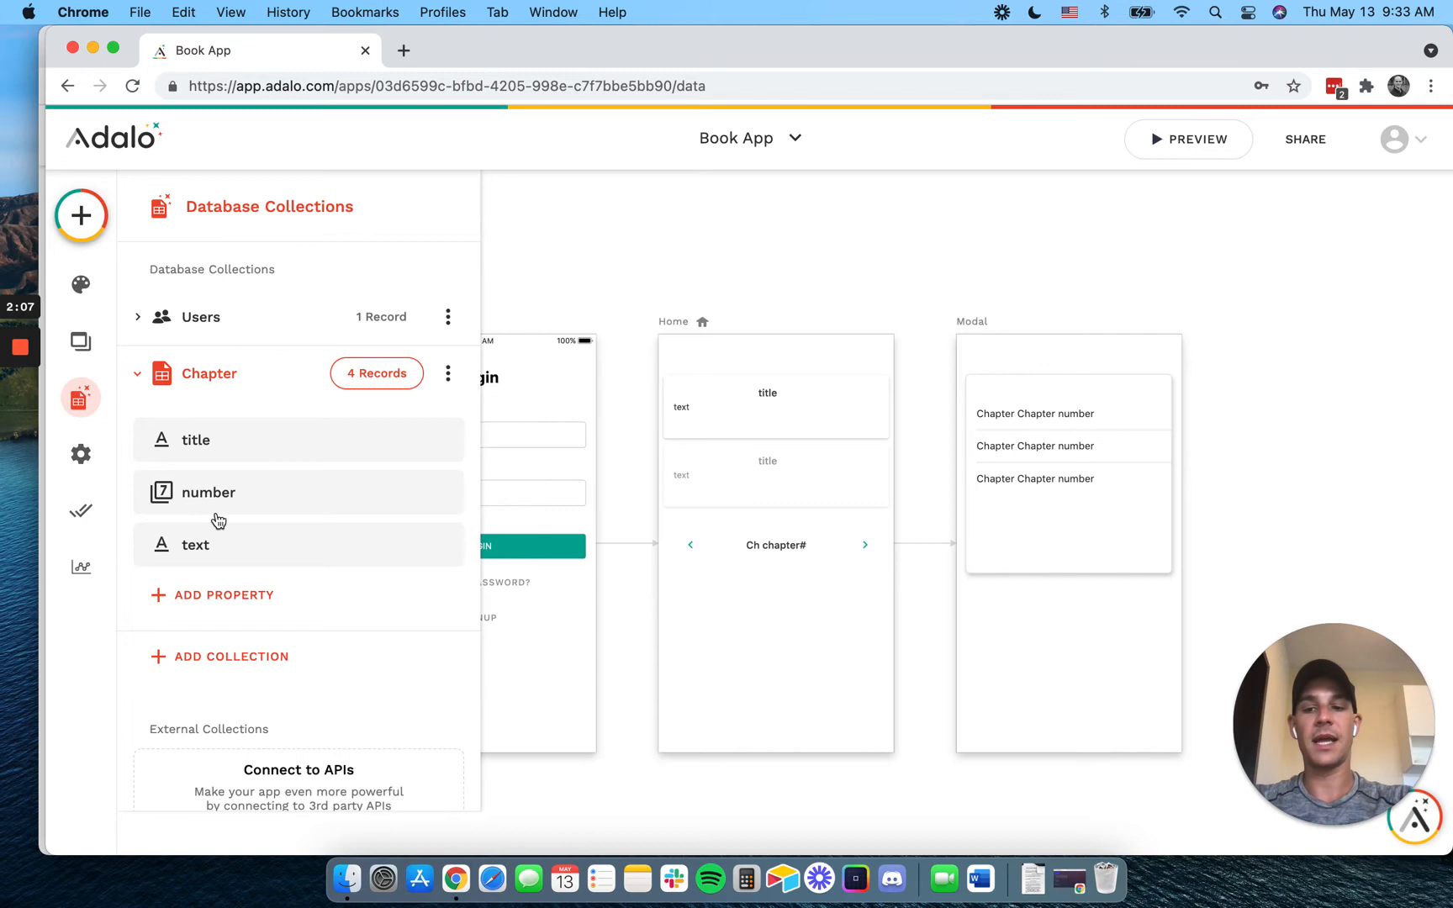
mouse_move(239, 486)
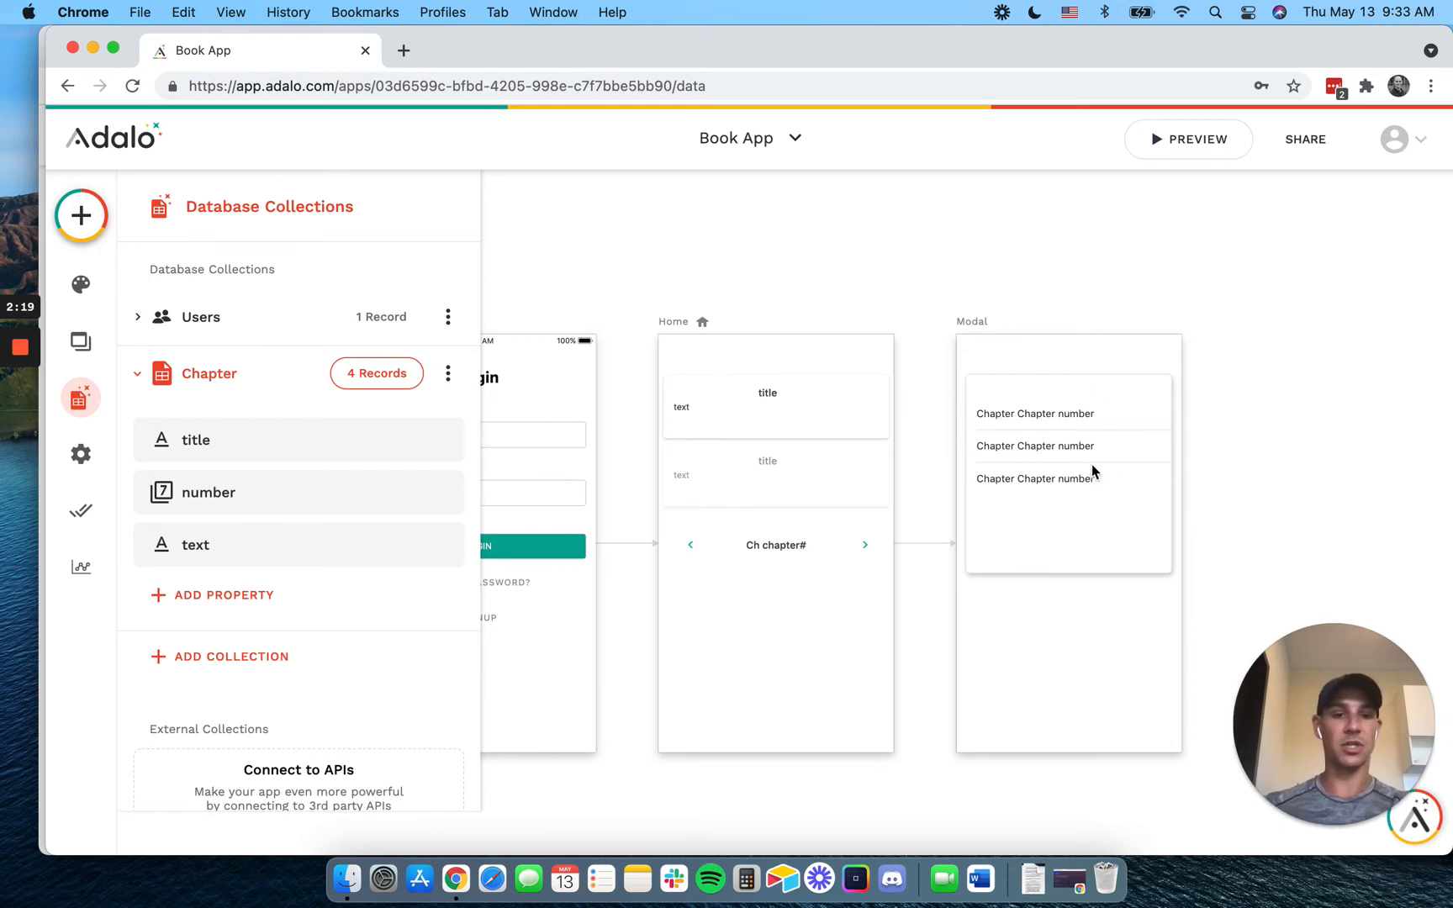
click(1068, 446)
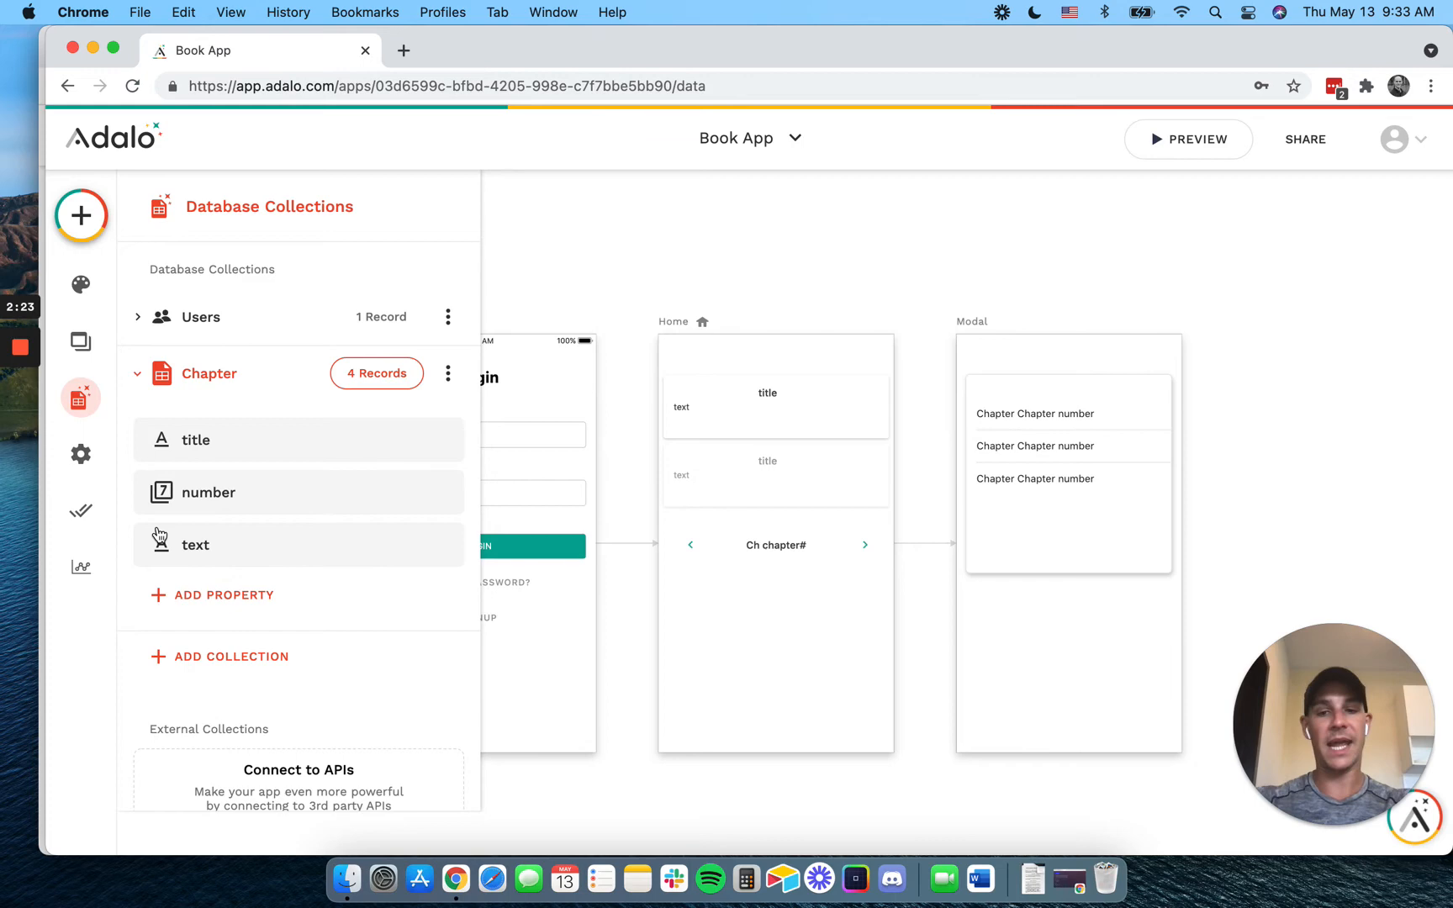
mouse_move(350, 503)
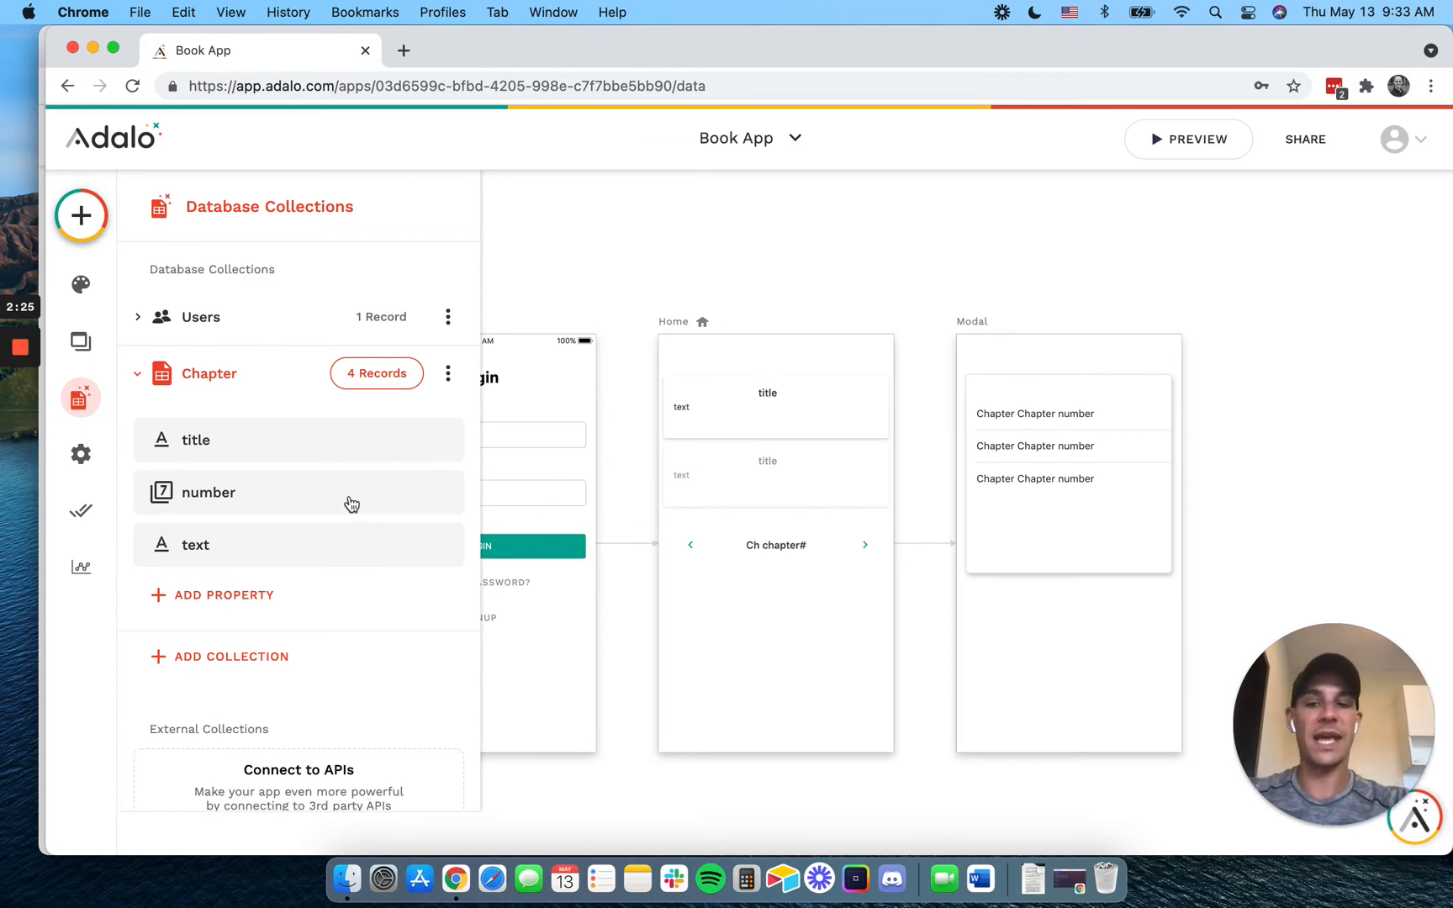
mouse_move(384, 574)
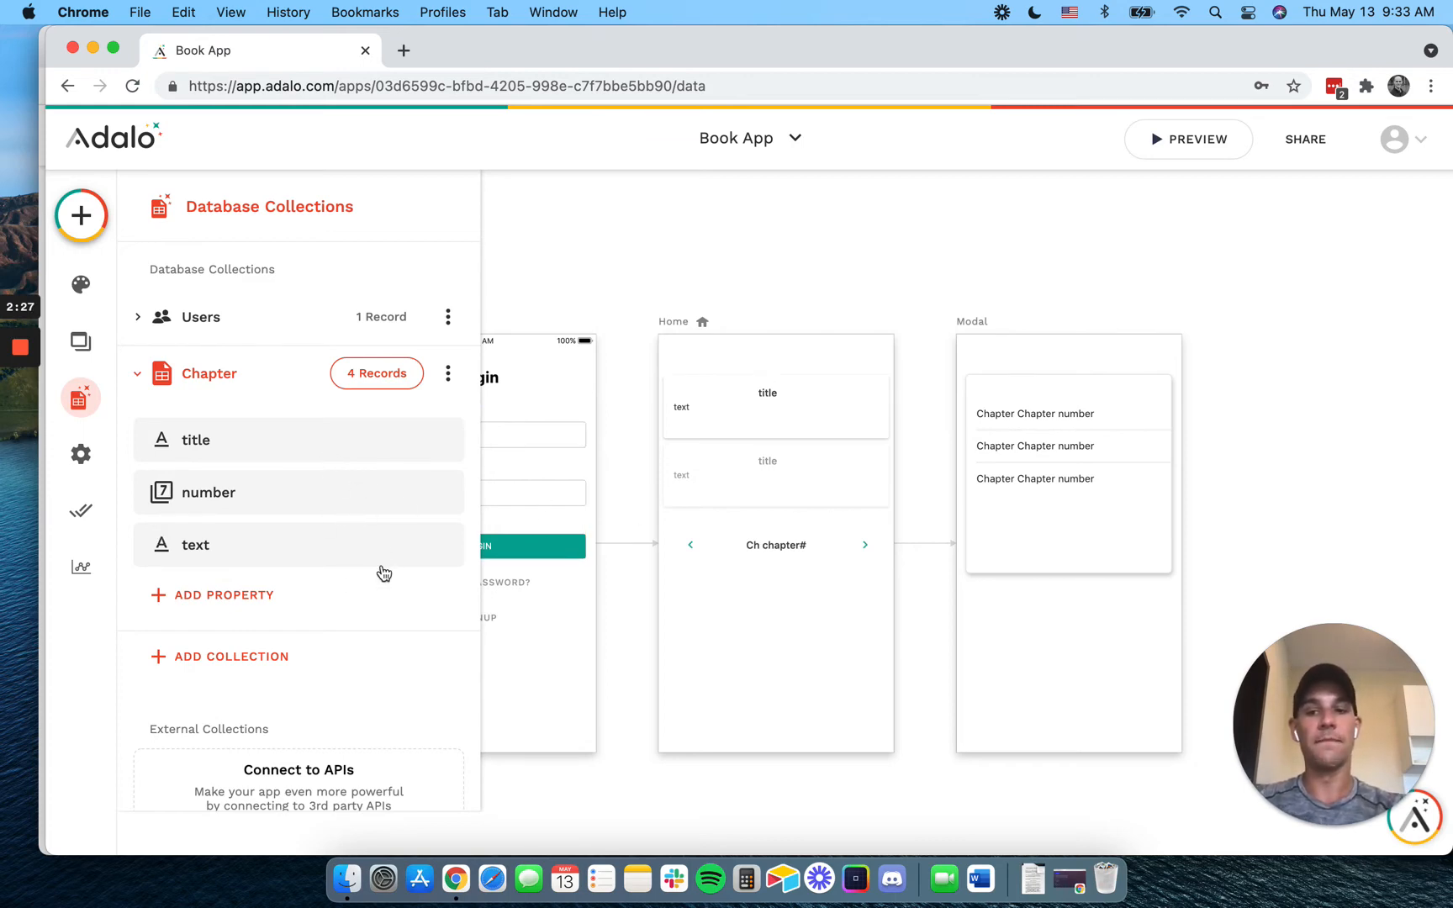
mouse_move(289, 530)
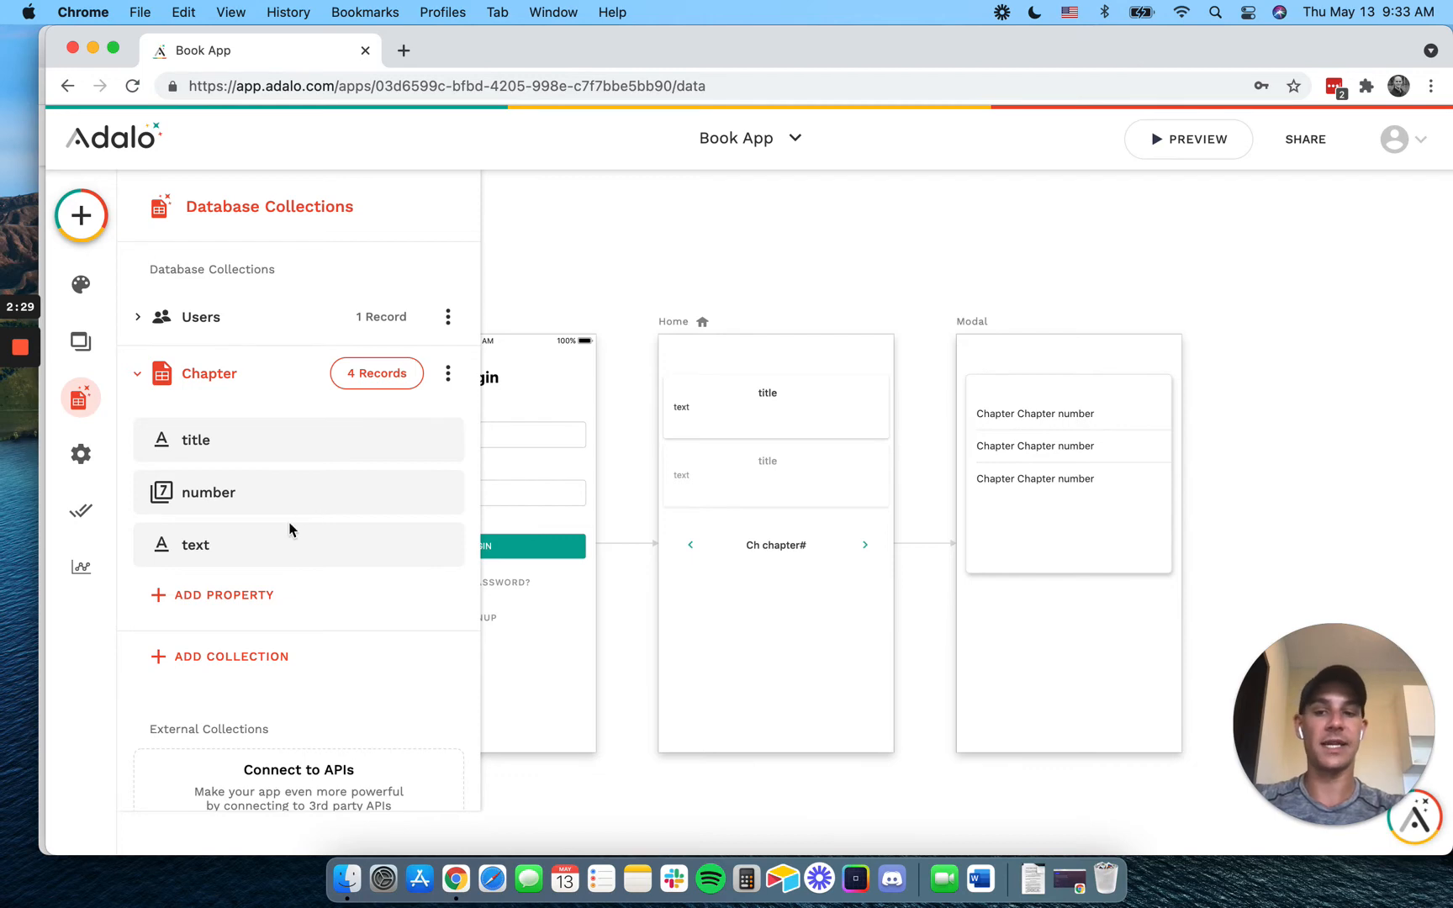
mouse_move(239, 317)
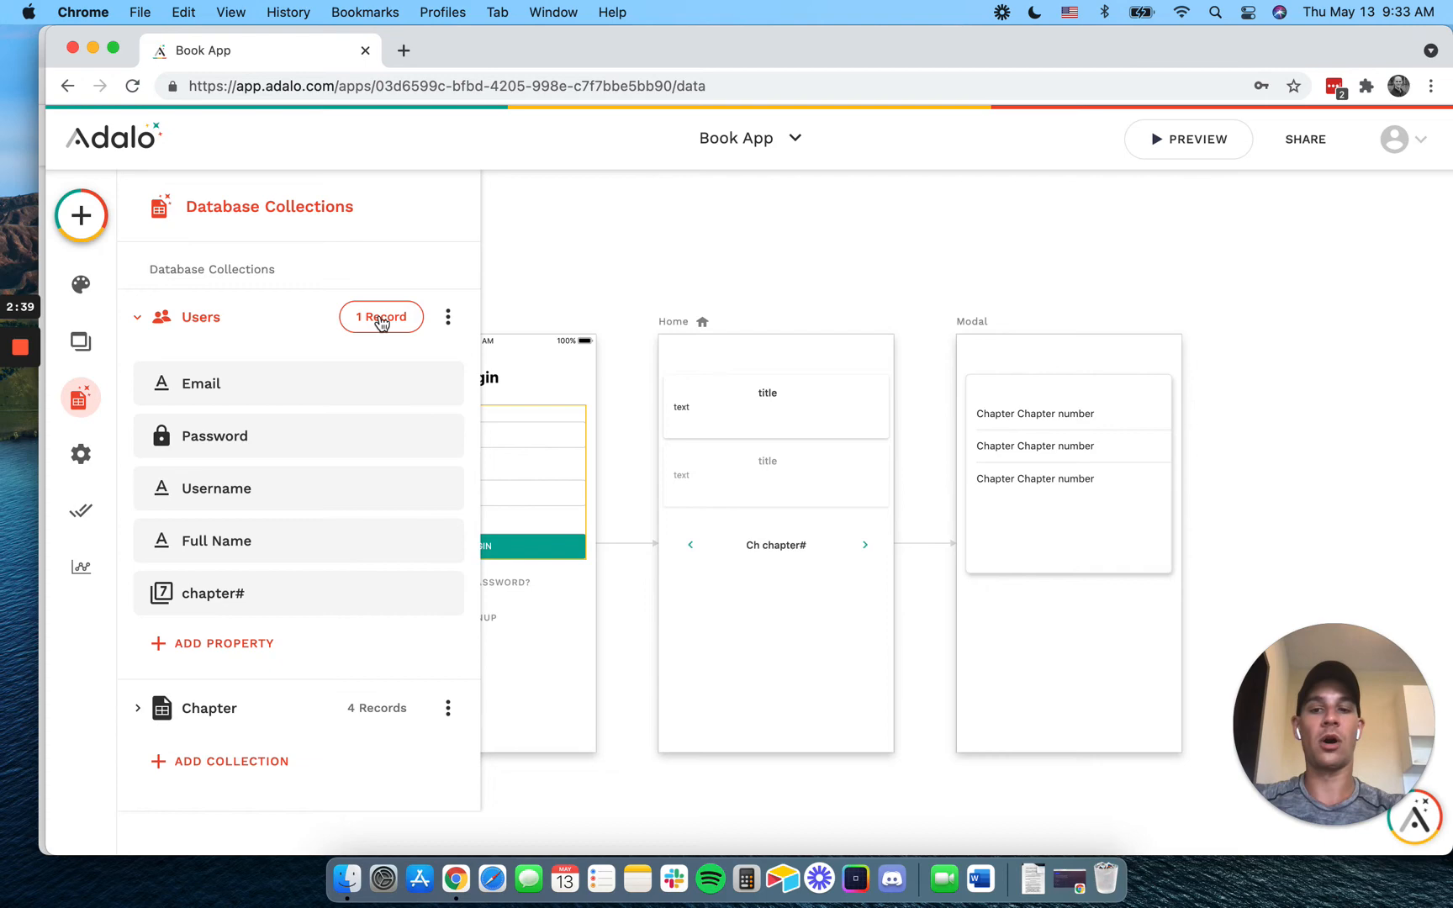
mouse_move(737, 671)
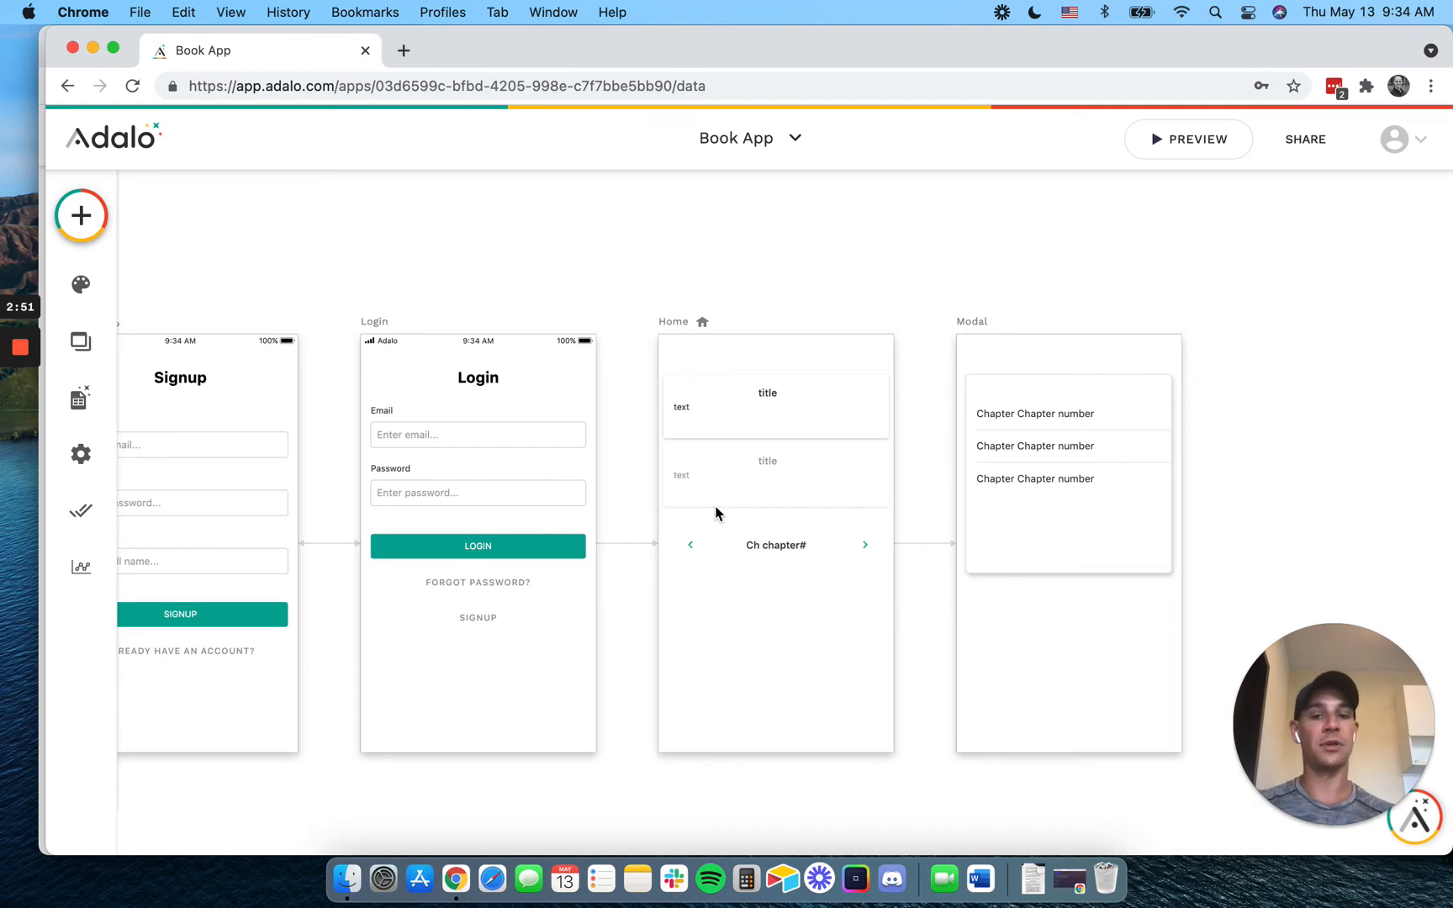
mouse_move(695, 568)
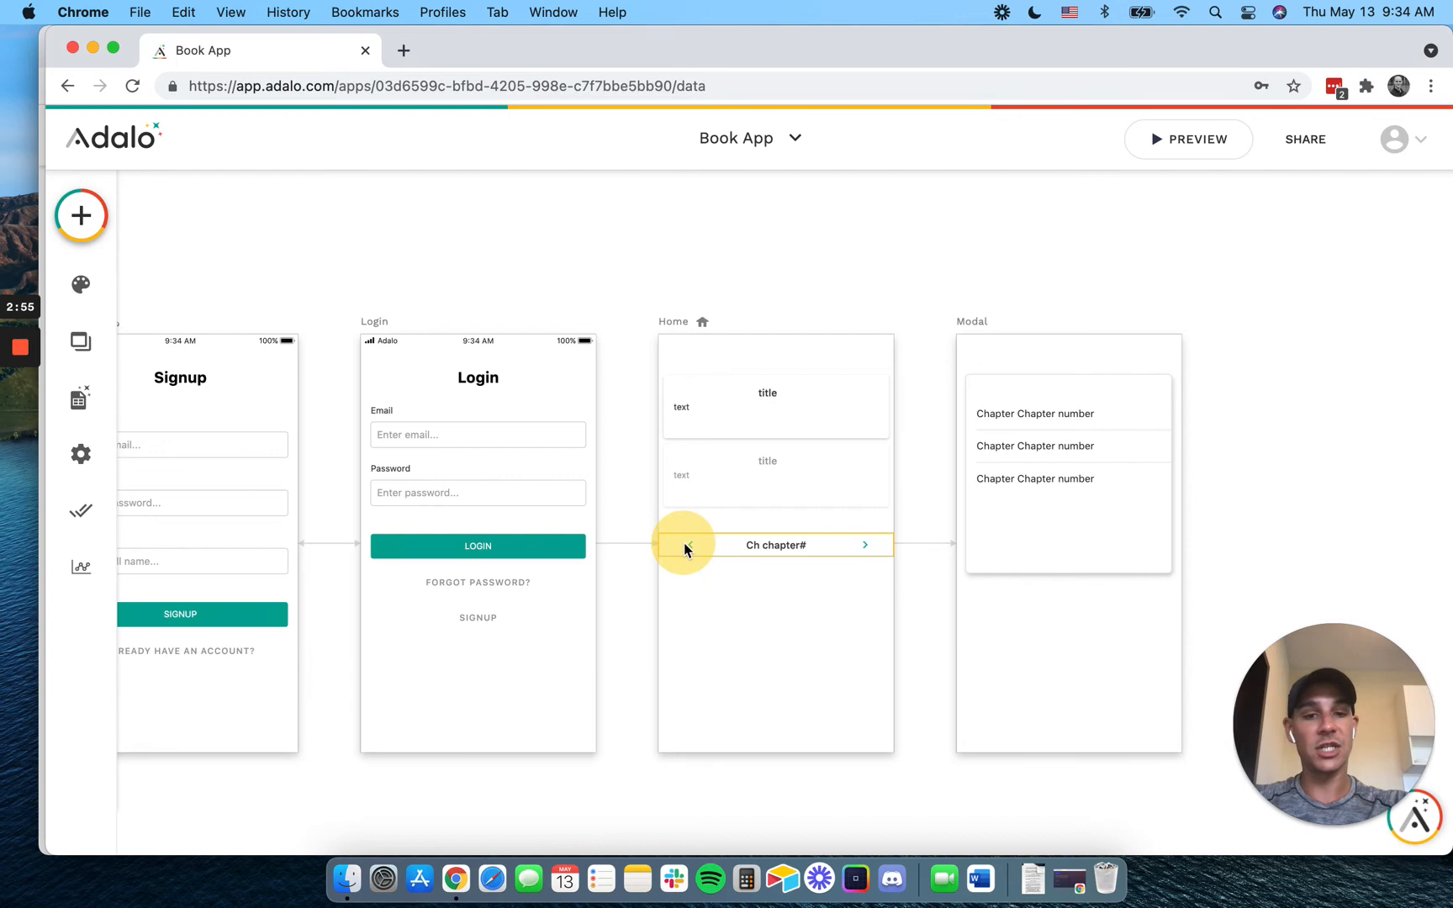
Expand the previous-chapter button's Update Logged In User action and reveal the Group 2 components
click(687, 545)
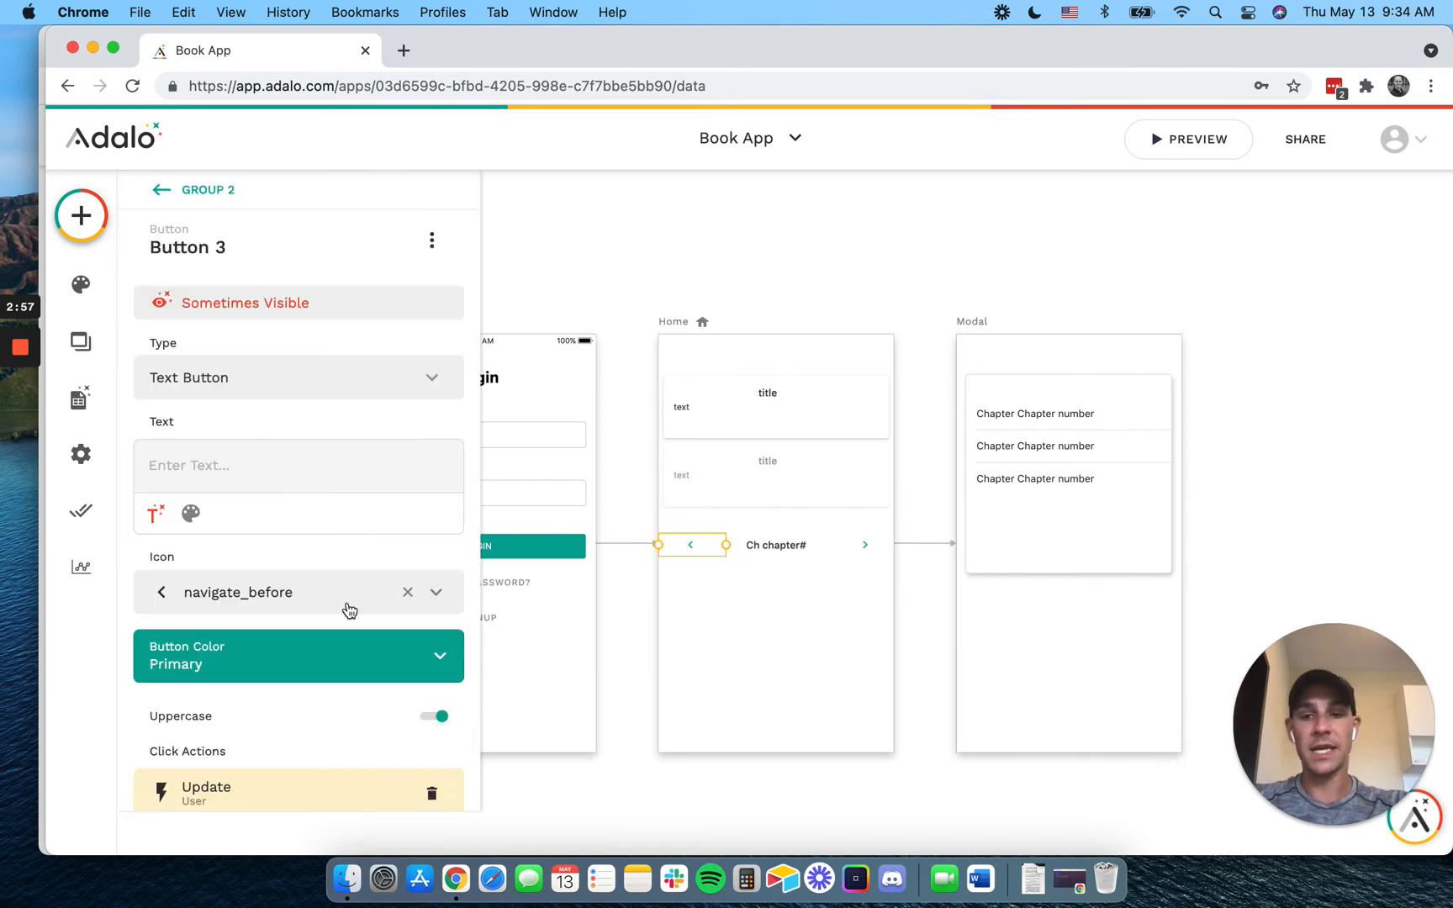
scroll(down, 3)
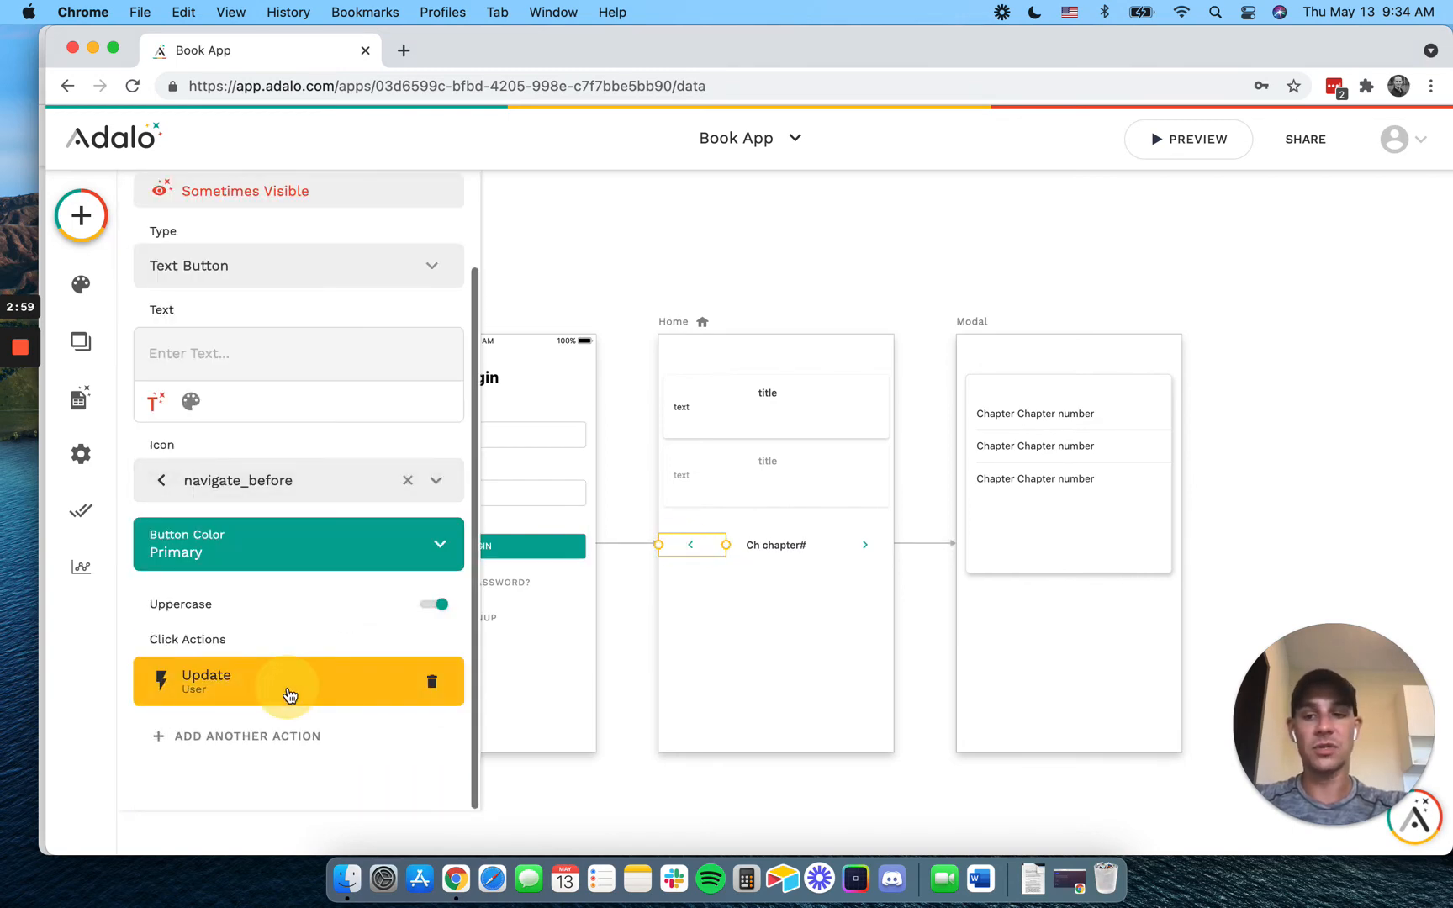
click(290, 686)
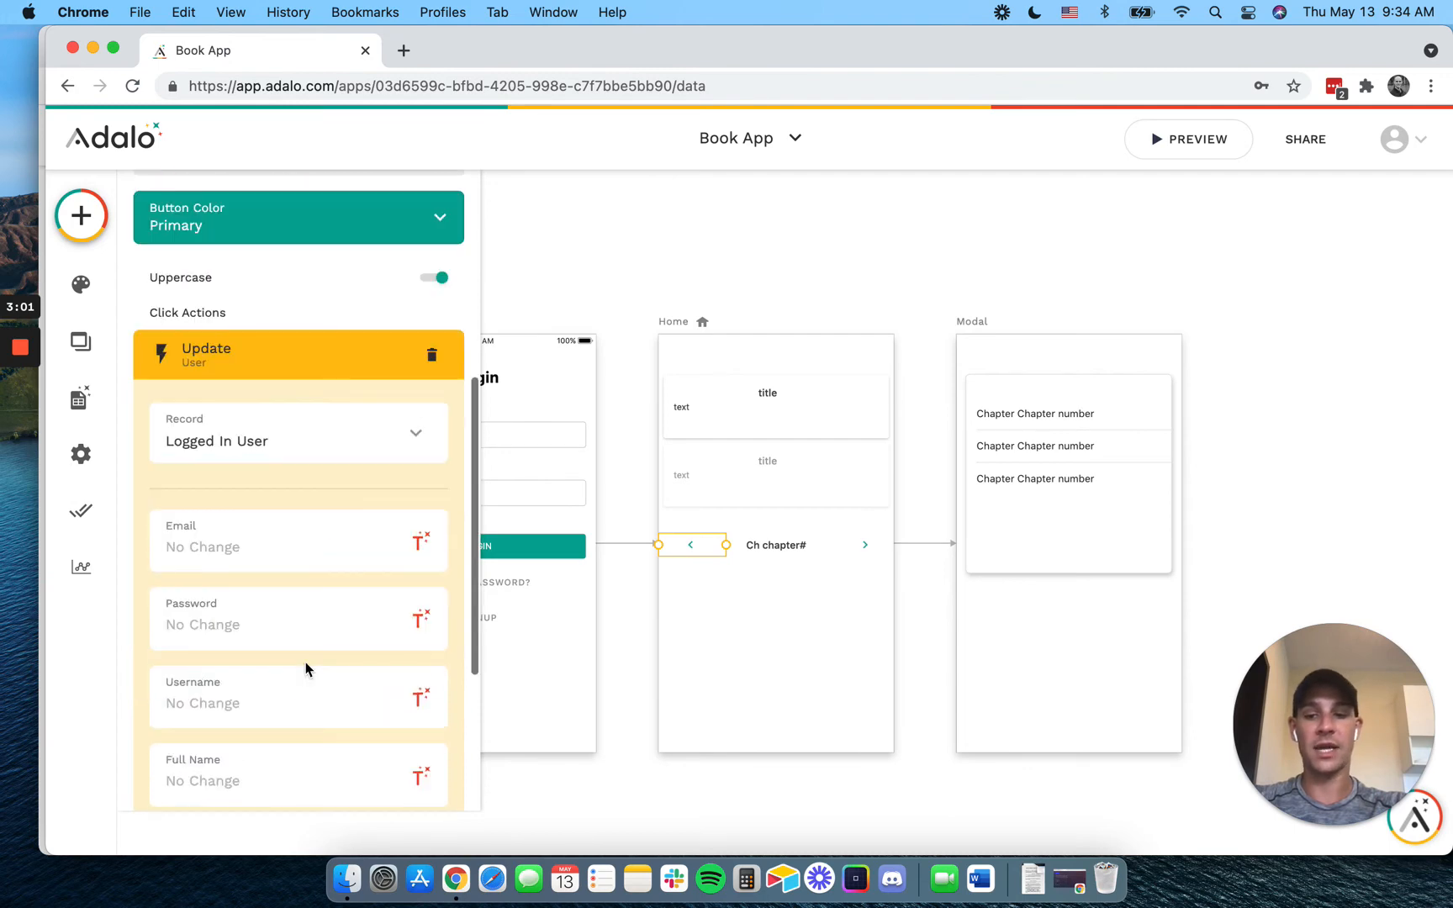
scroll(down, 3)
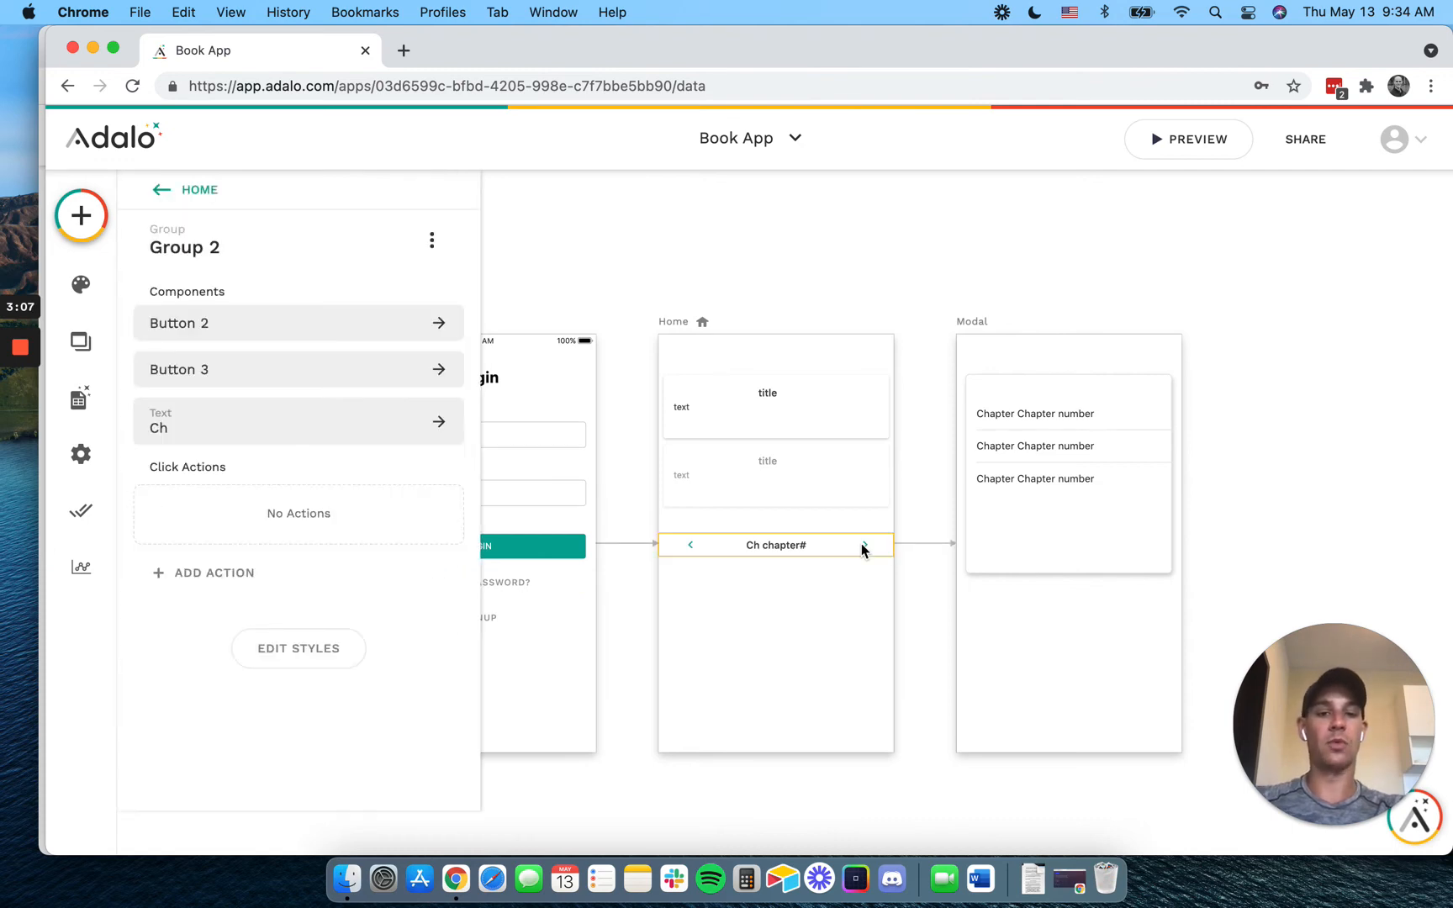
mouse_move(799, 552)
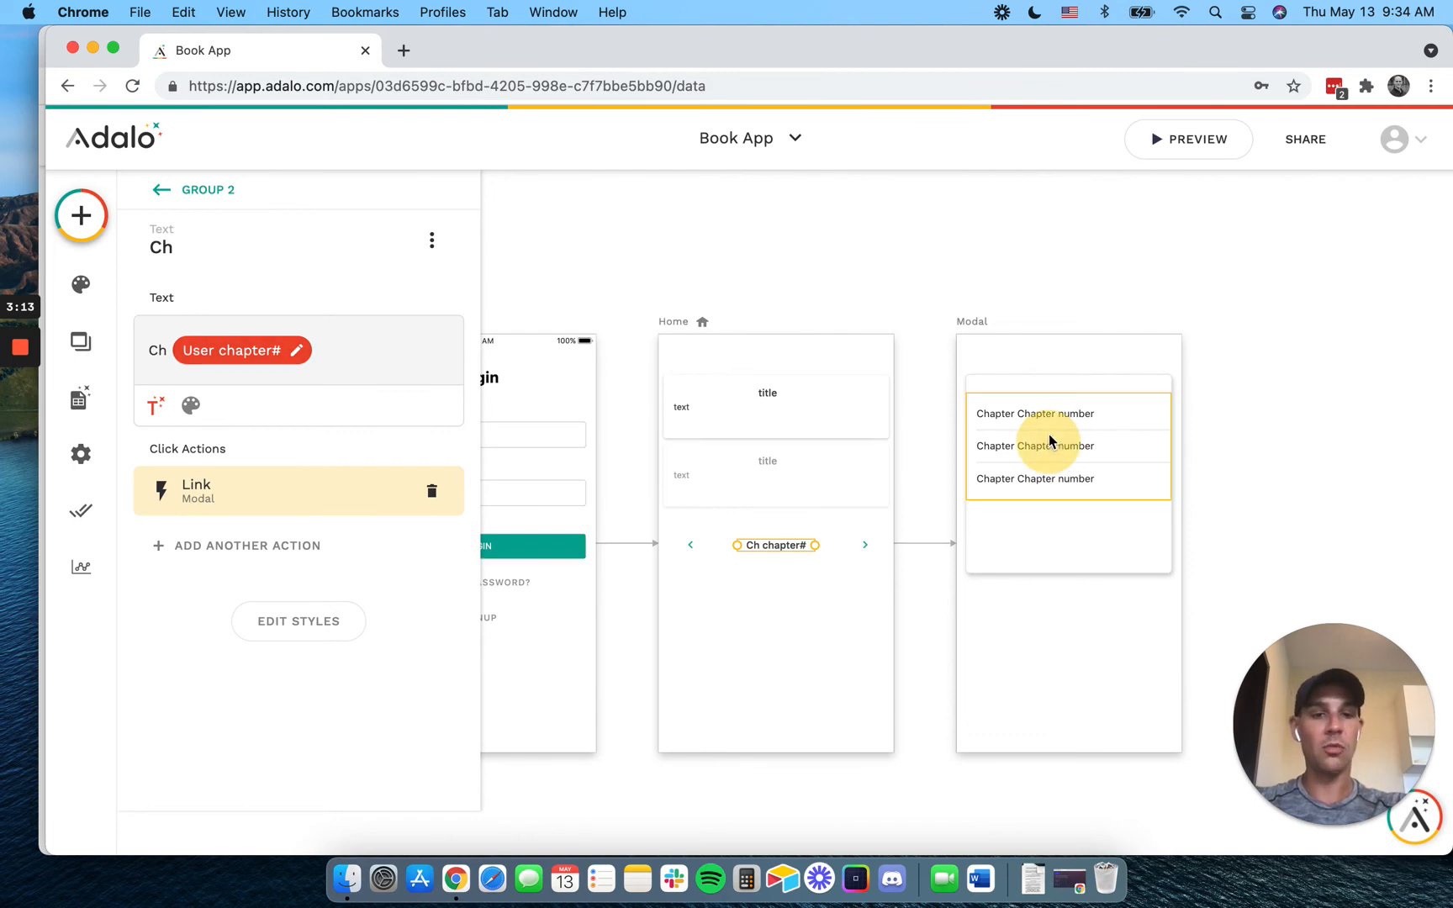
Show the Modal Simple List's click actions: update user's chapter# to the chapter number, then Back
click(1067, 446)
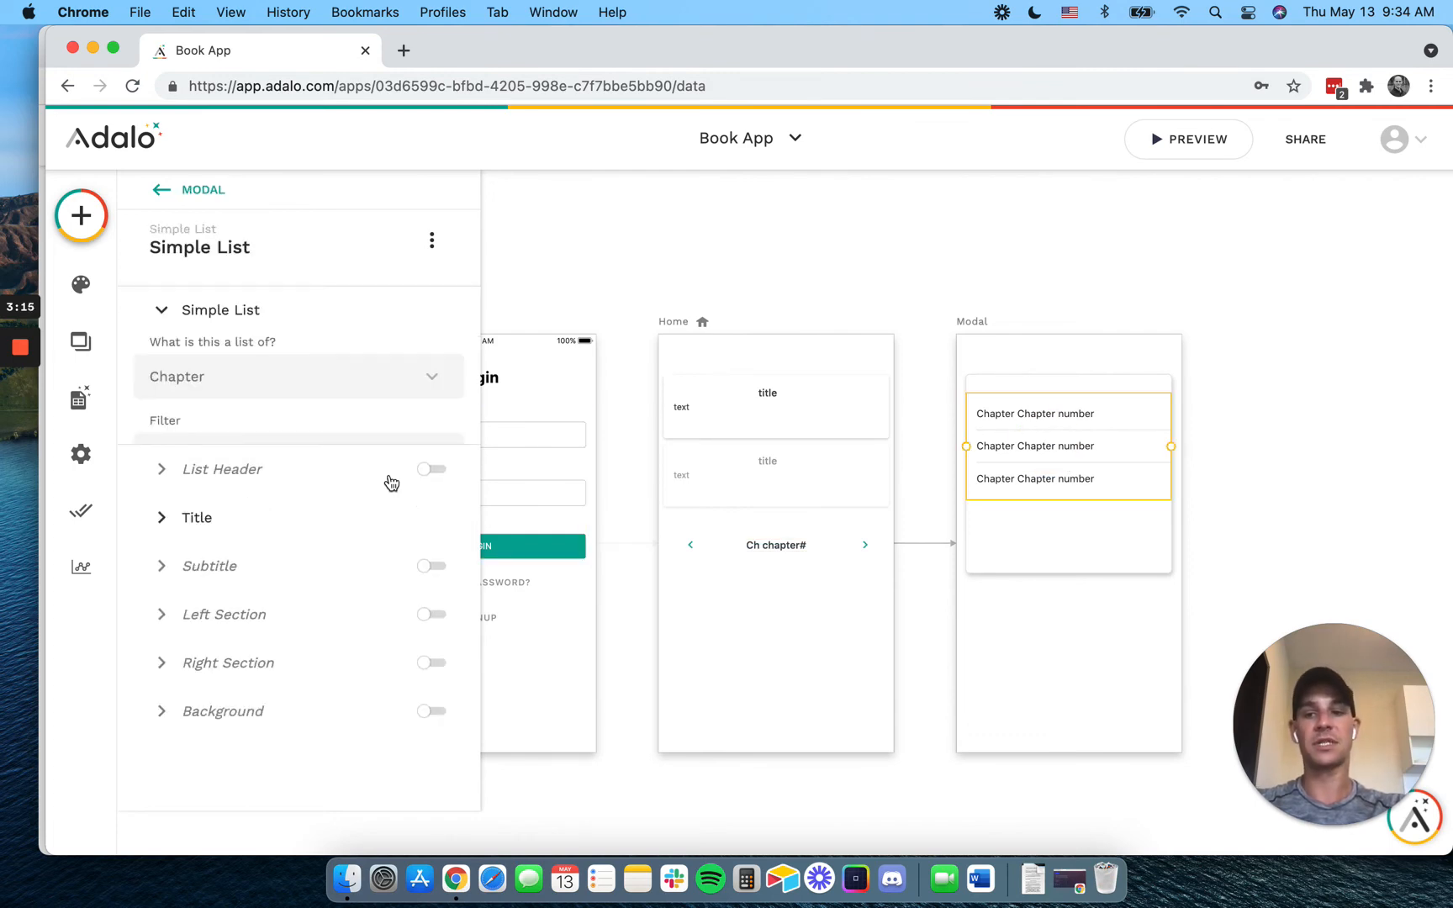
scroll(down, 3)
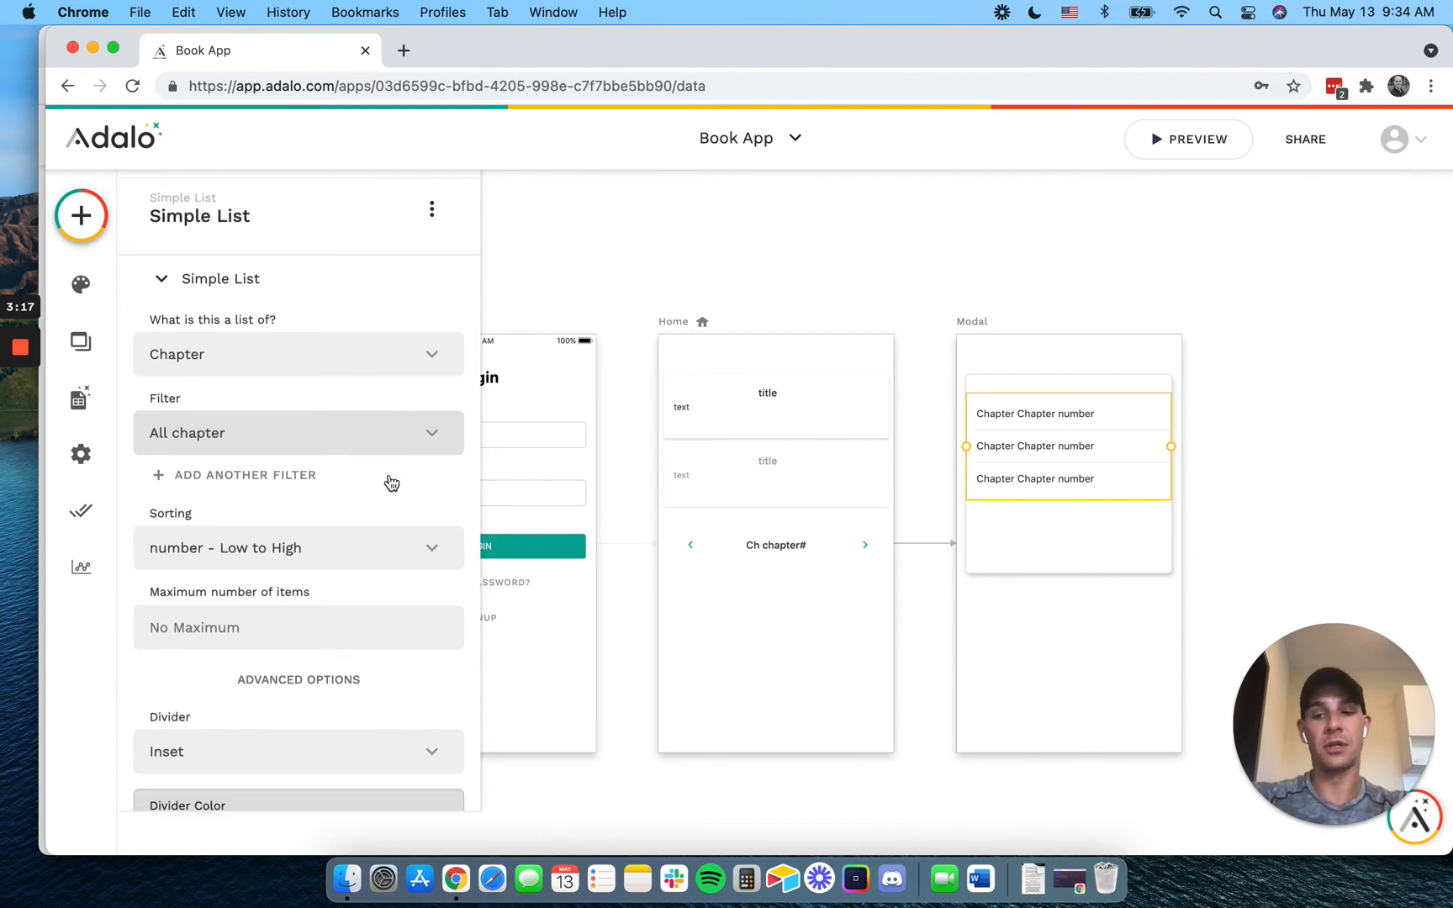
scroll(down, 3)
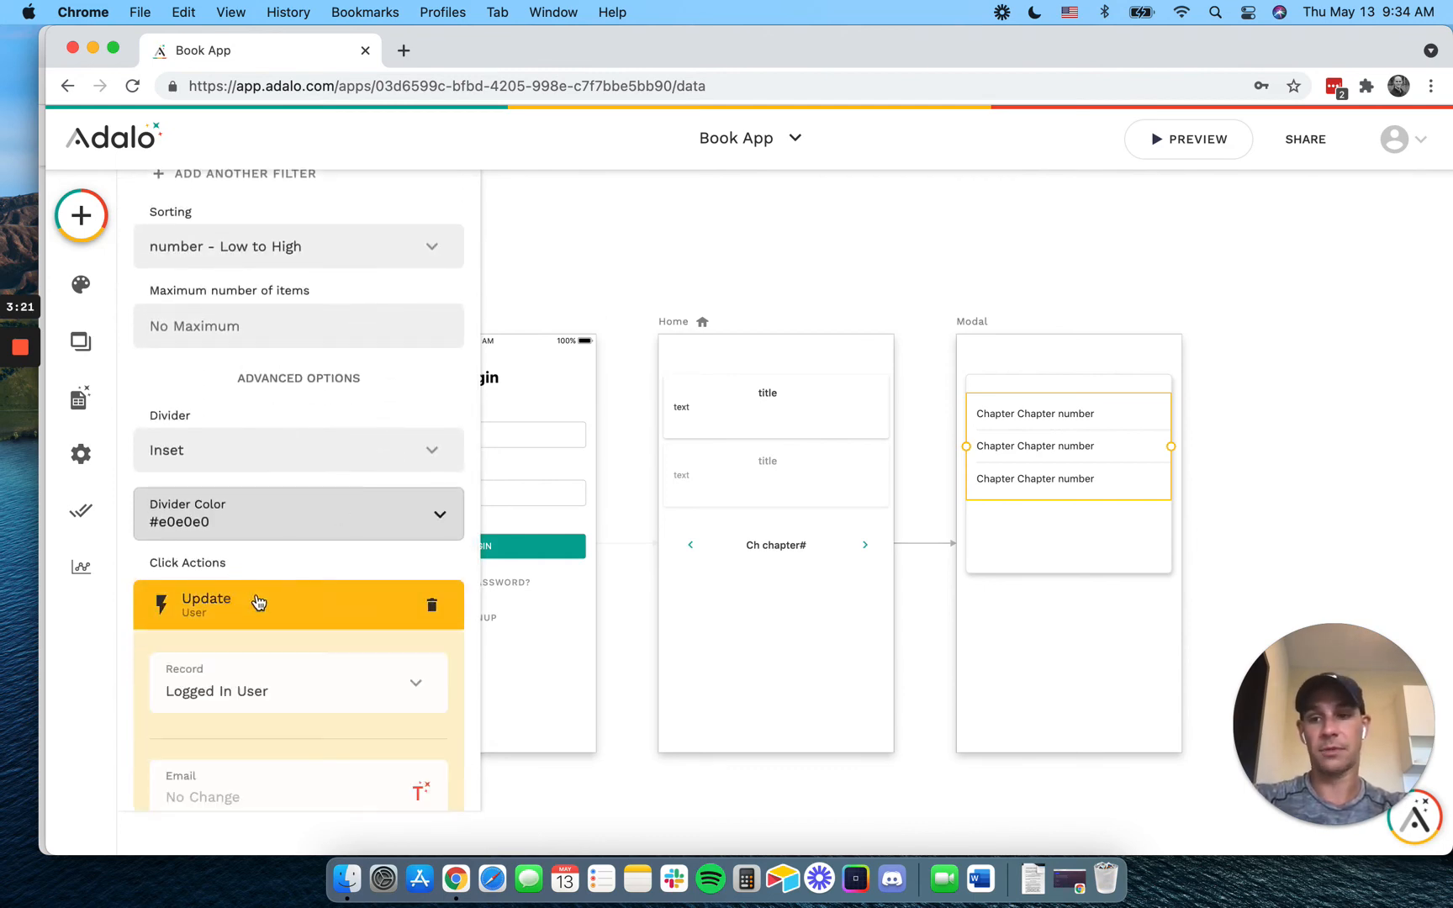
scroll(down, 3)
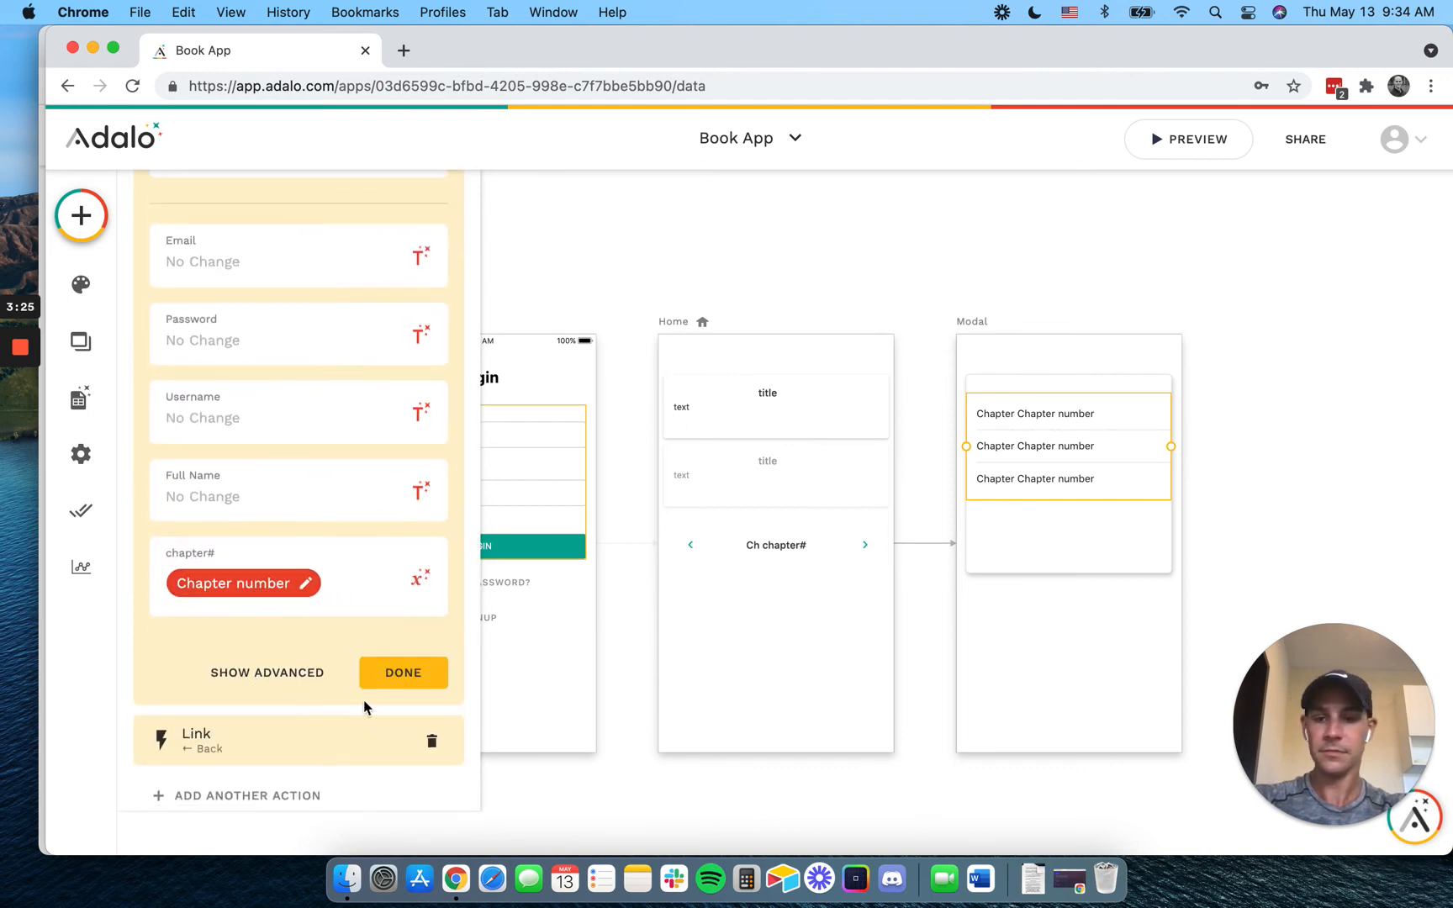
click(402, 671)
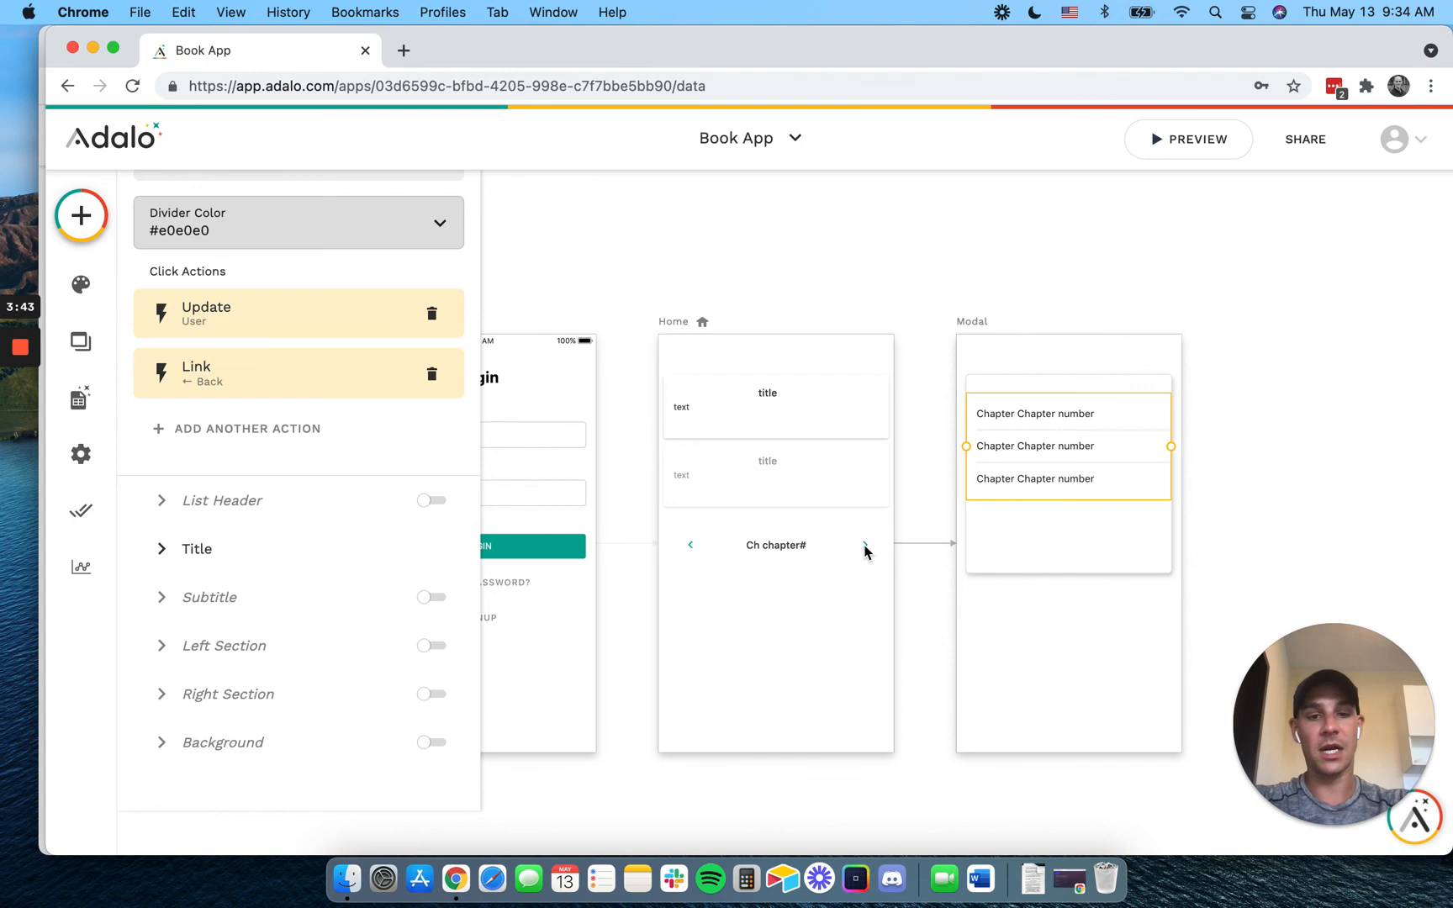
click(776, 545)
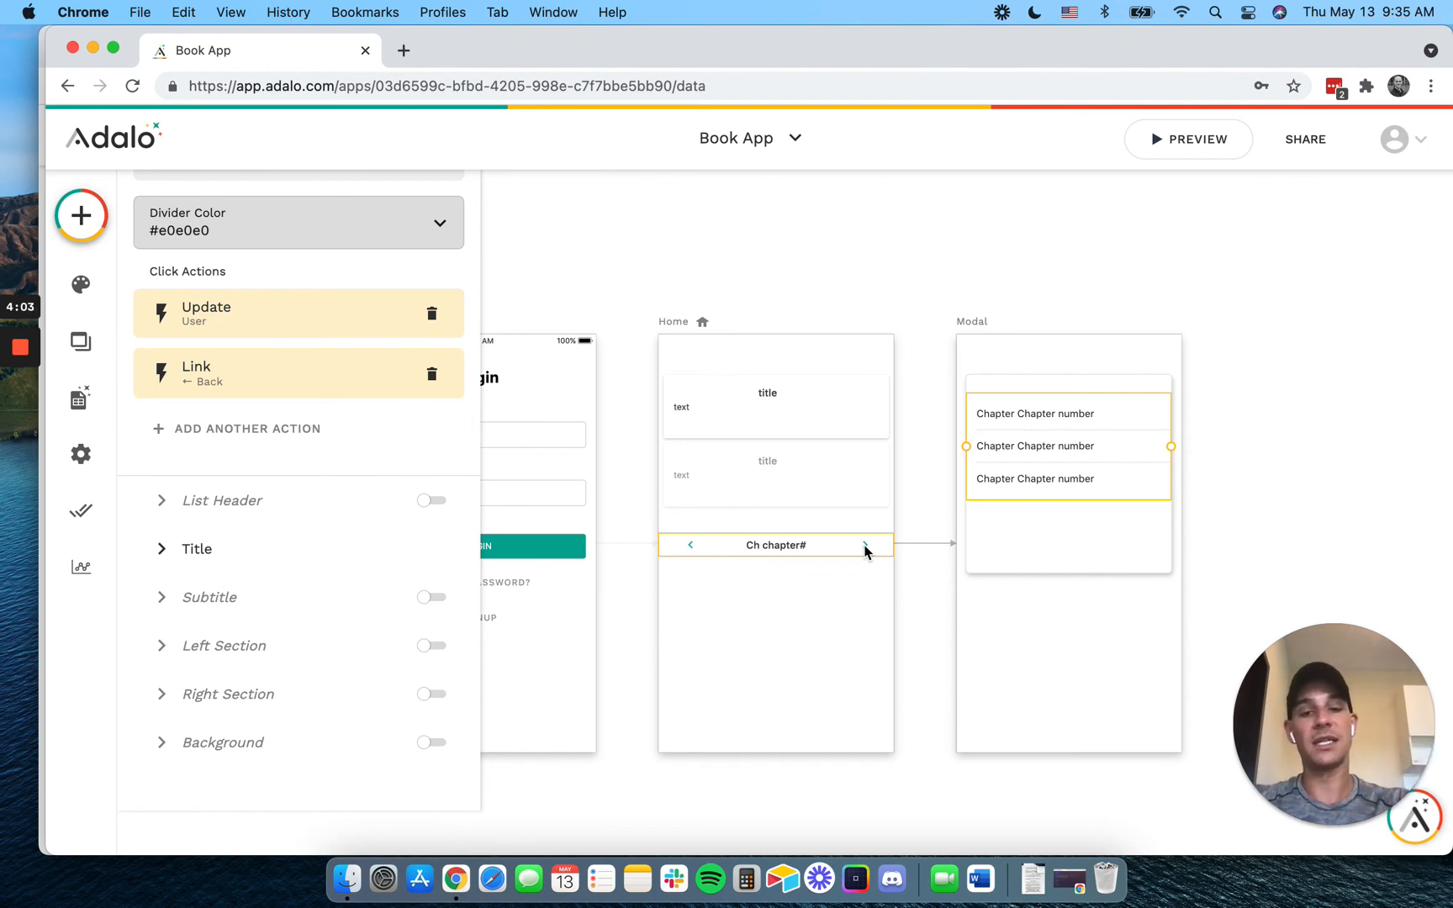
Deselect the Simple List so the Signup, Login, Home and Modal screens show alone
click(843, 628)
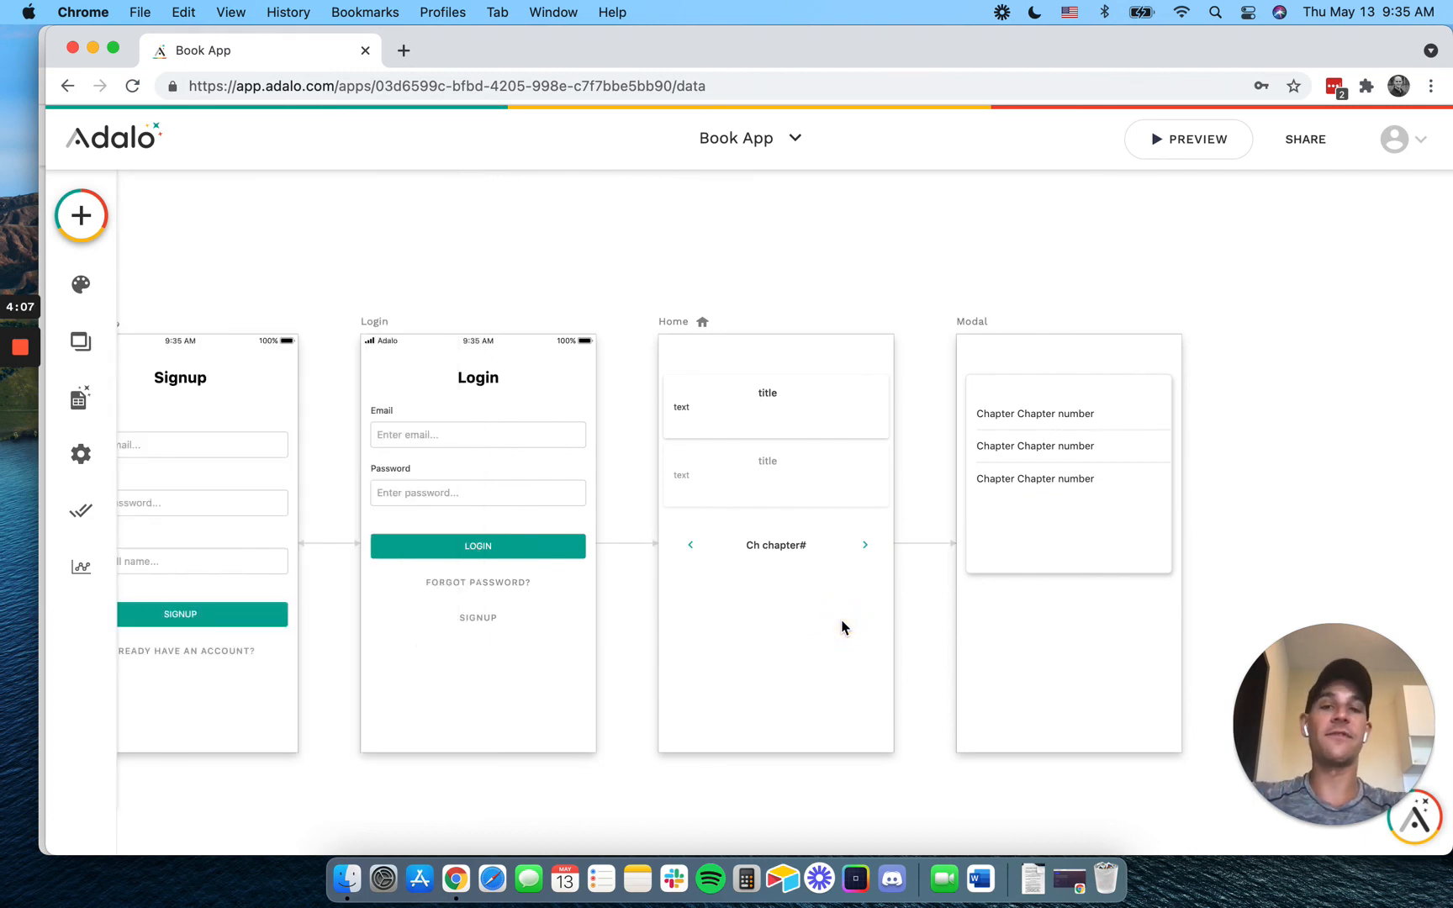
mouse_move(819, 609)
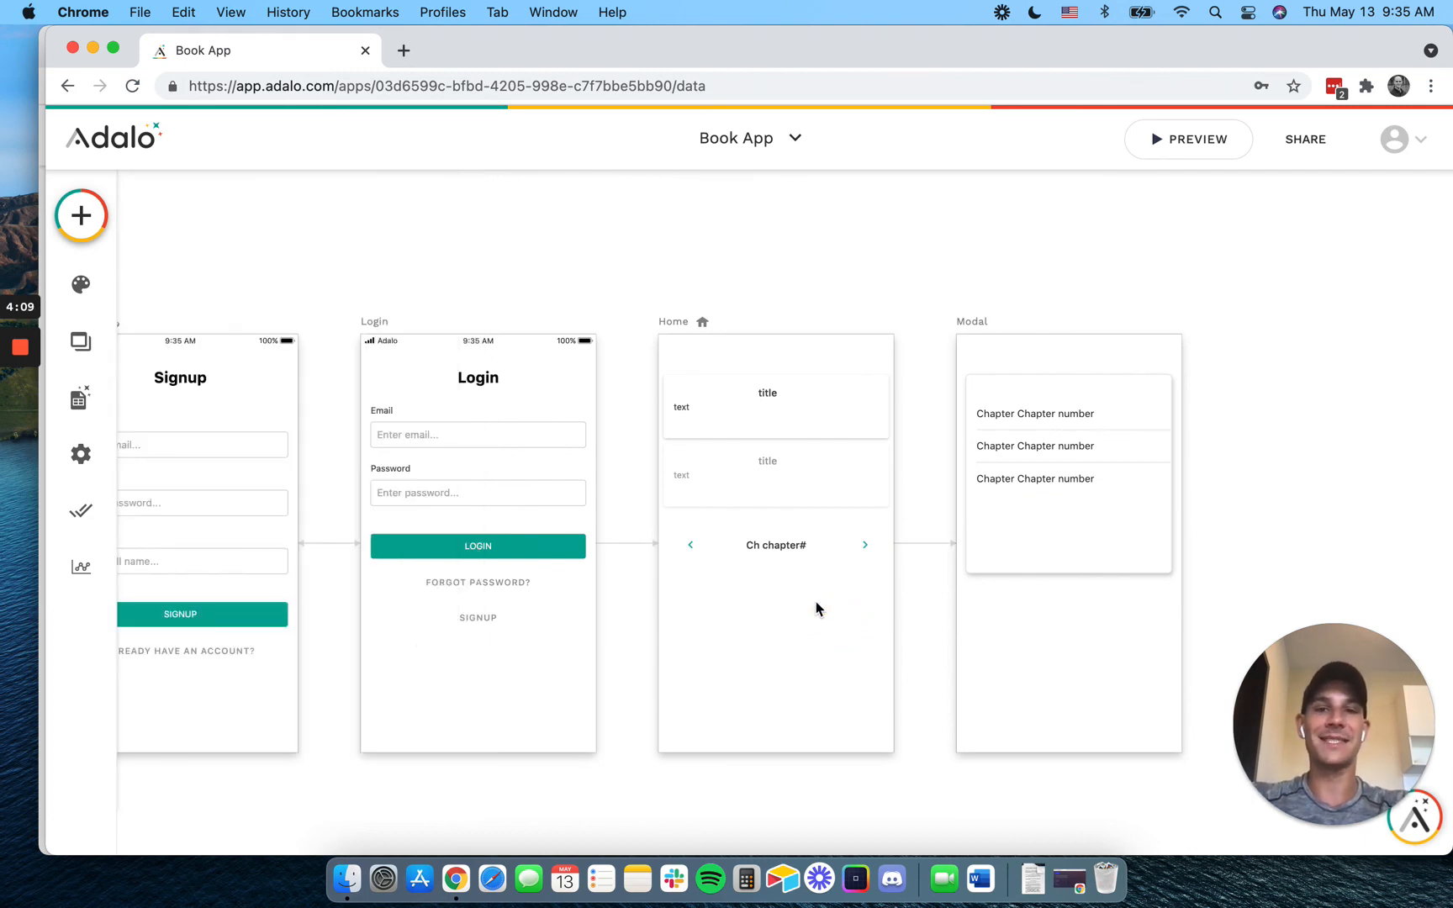